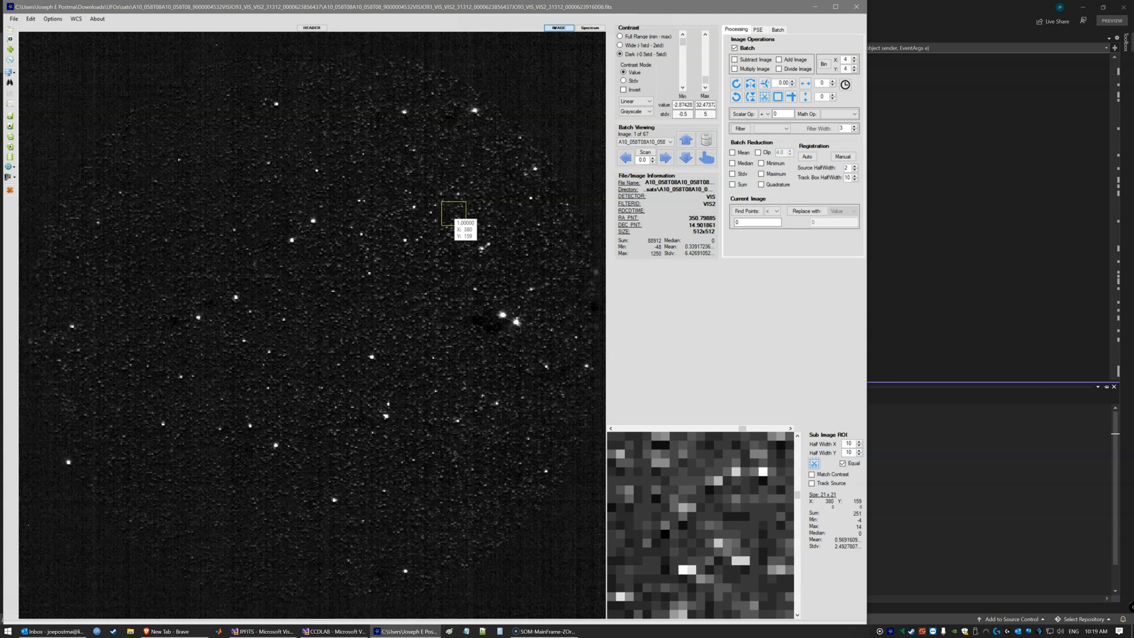
Place the Sub Image ROI on a bright upper-left star, showing its 21×21 cutout peaking at 745 counts
{"action": "left_click", "coordinate": [260, 306]}
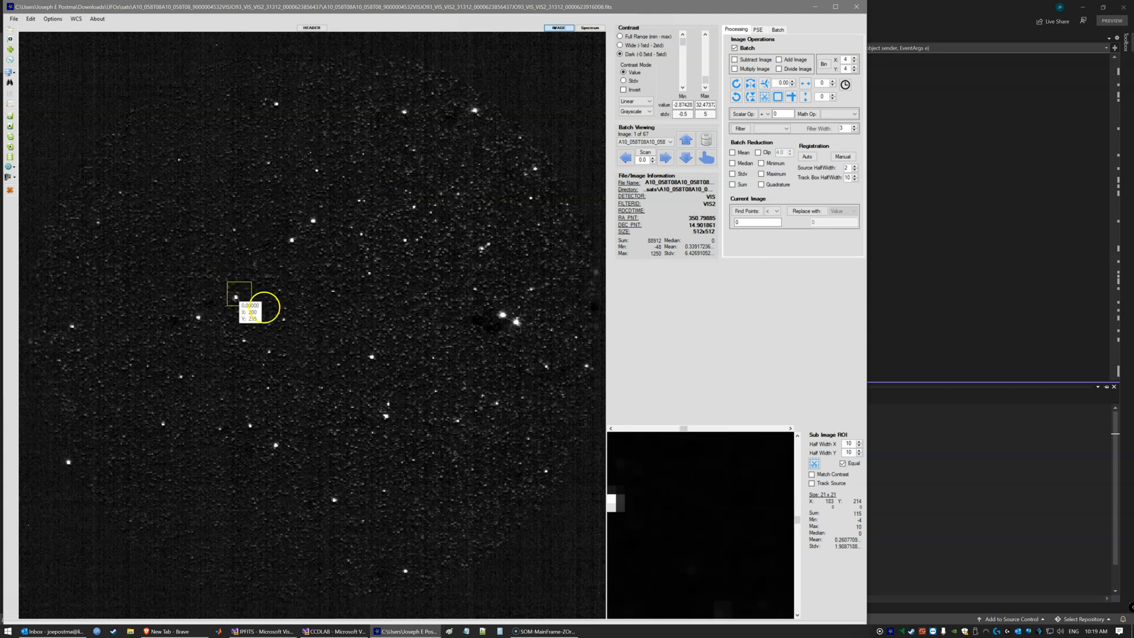
{"action": "left_click", "coordinate": [371, 221]}
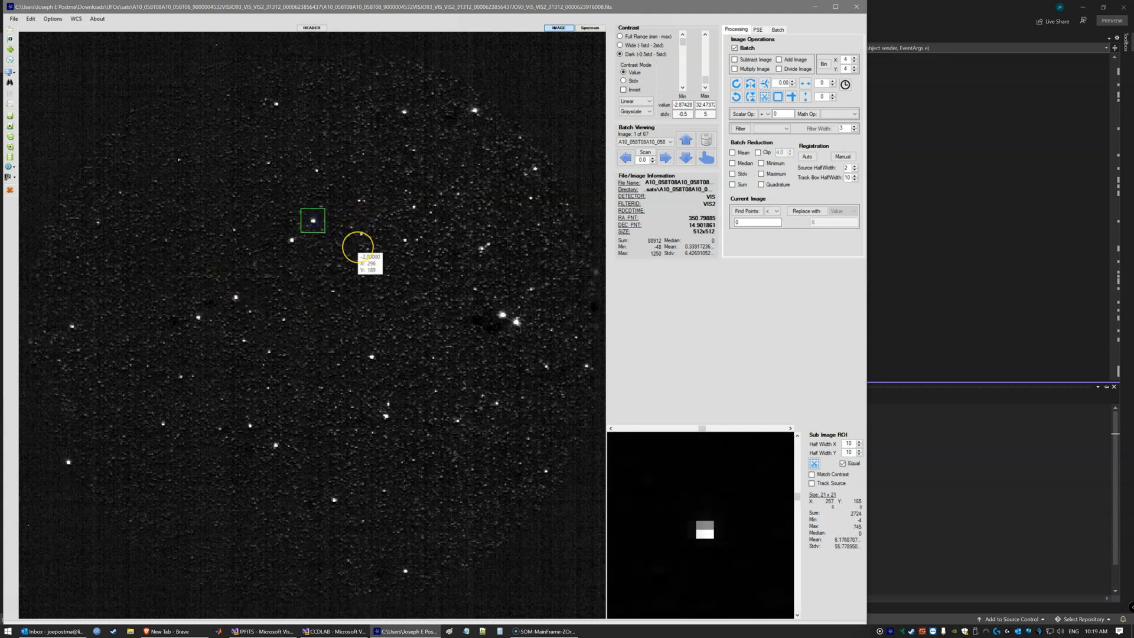
{"action": "mouse_move", "coordinate": [352, 249]}
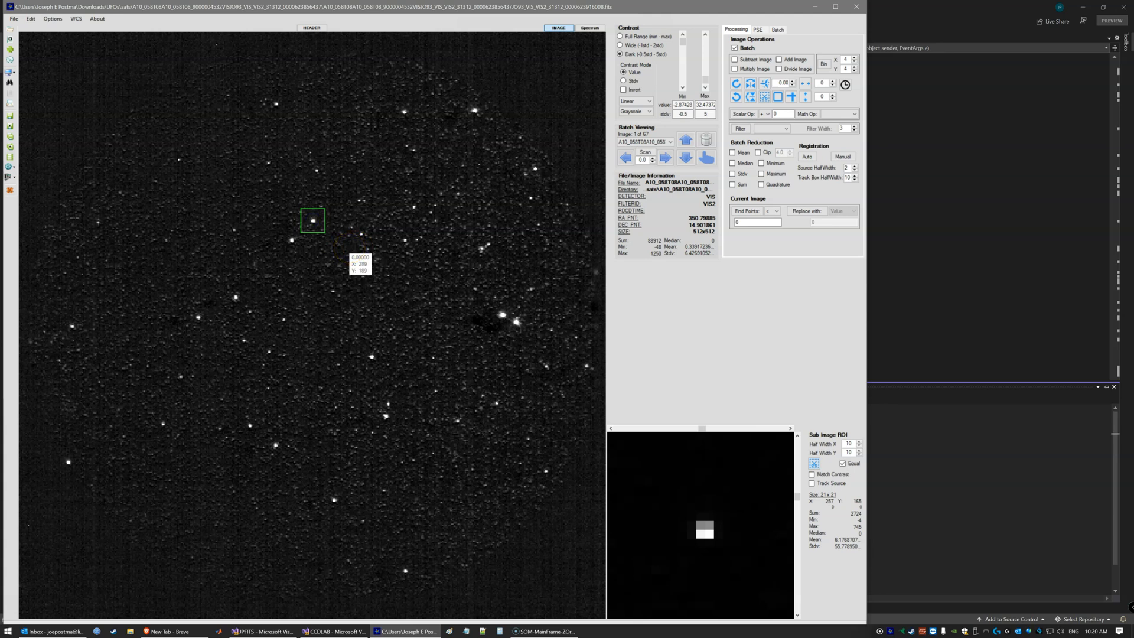
{"action": "mouse_move", "coordinate": [347, 266]}
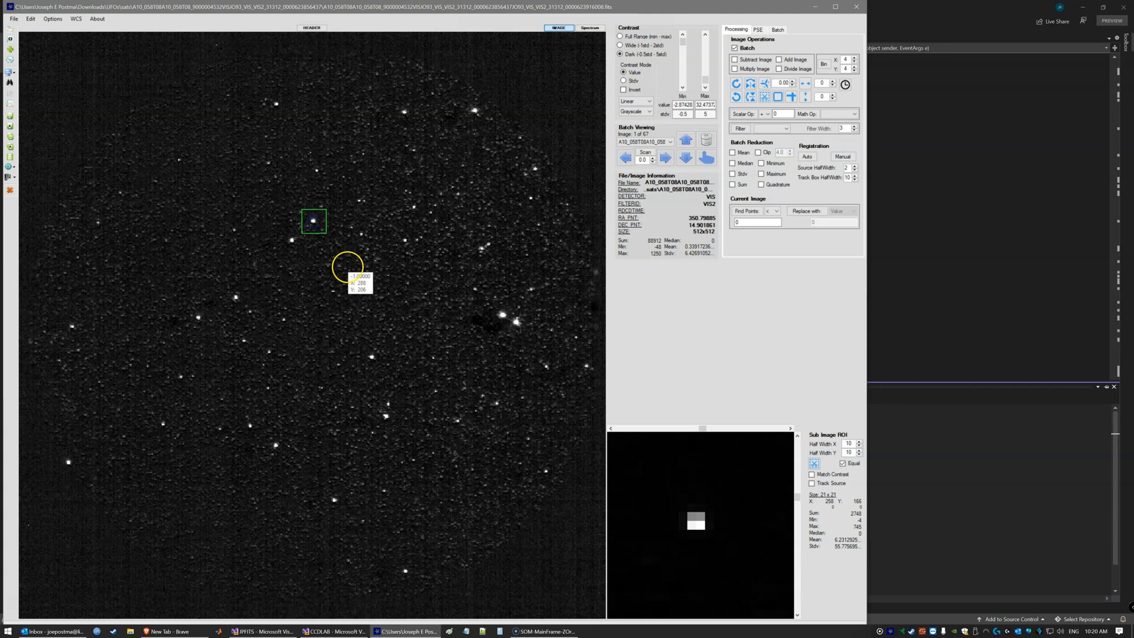
{"action": "mouse_move", "coordinate": [364, 286]}
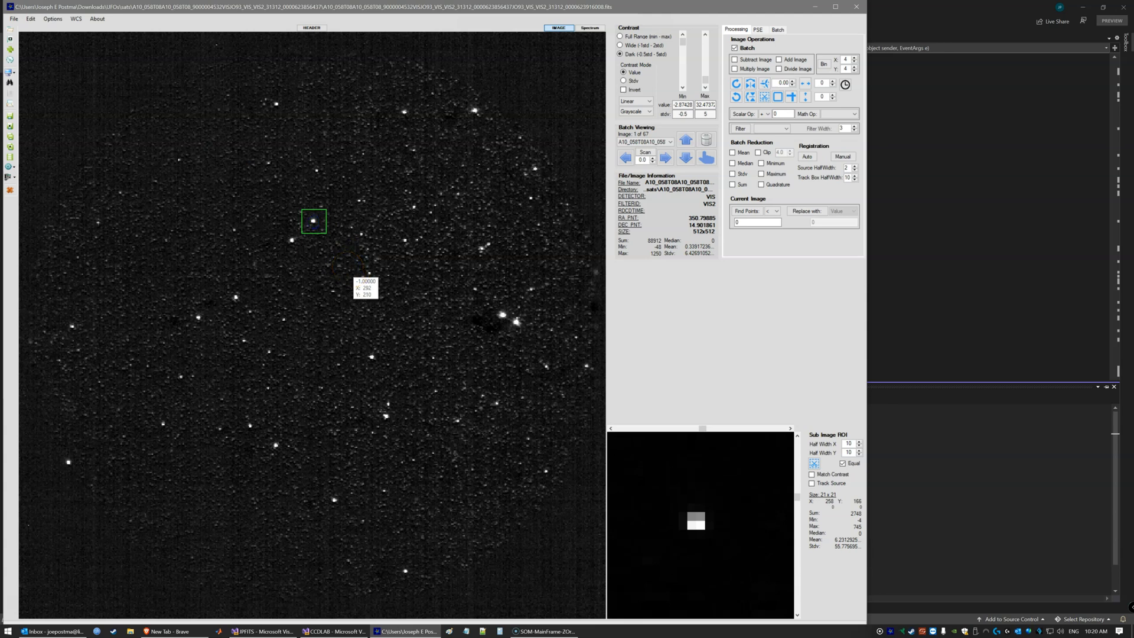
{"action": "mouse_move", "coordinate": [396, 236]}
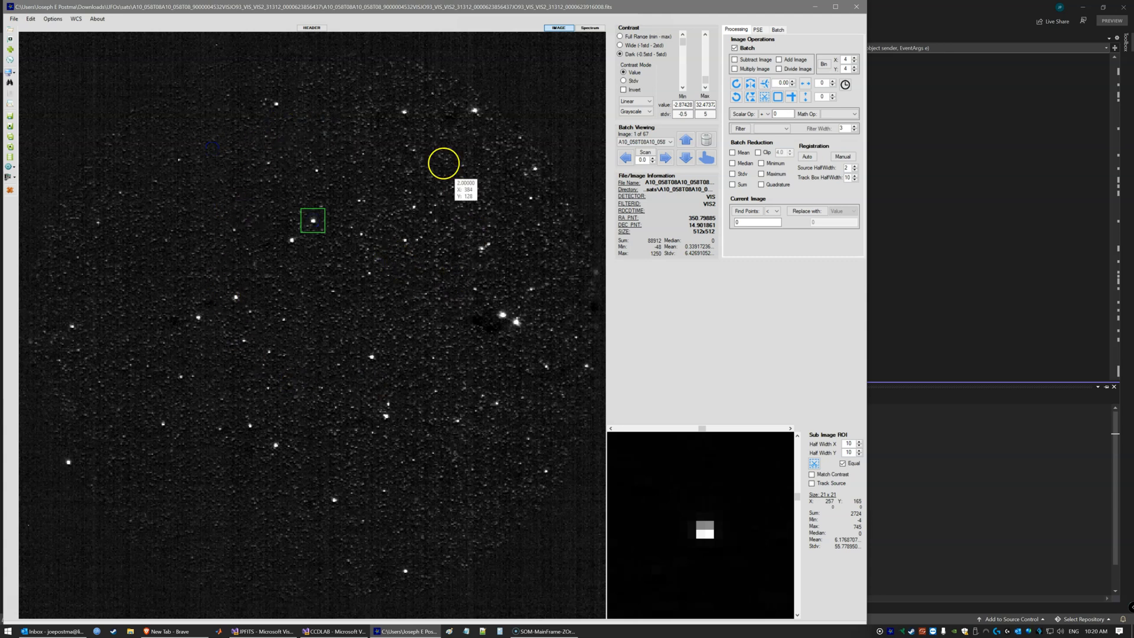
{"action": "mouse_move", "coordinate": [236, 220]}
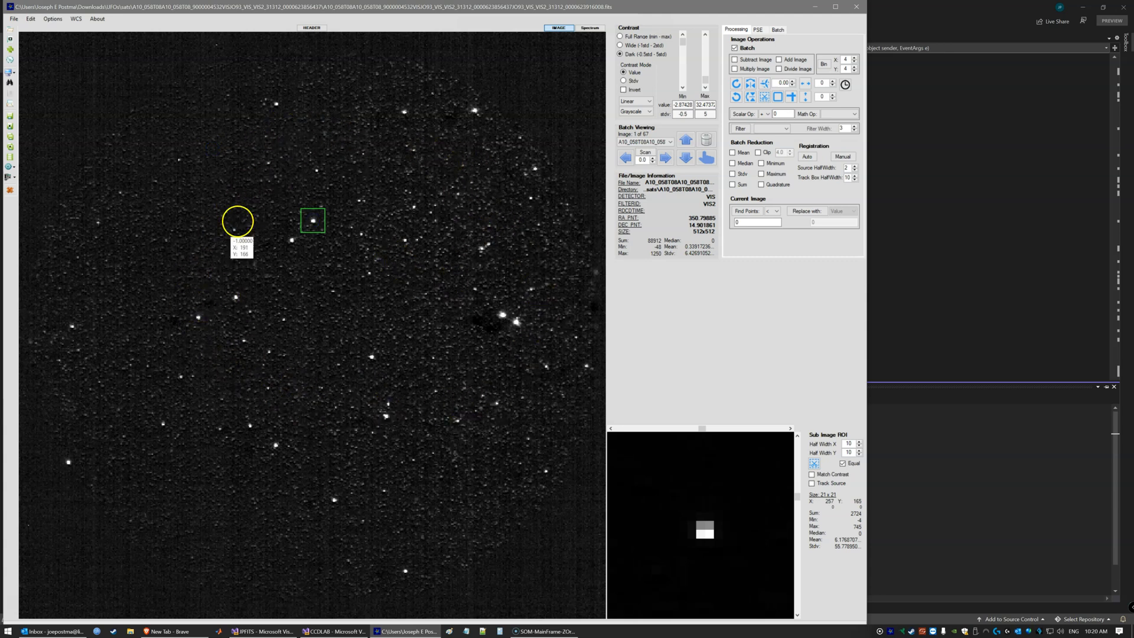
{"action": "mouse_move", "coordinate": [338, 307]}
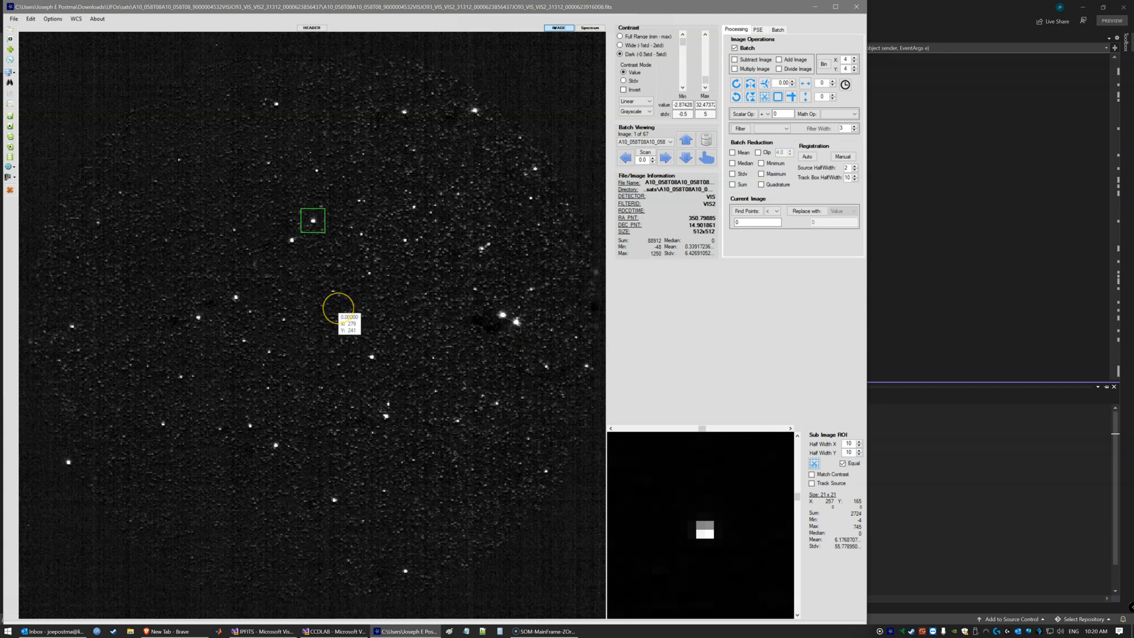
{"action": "mouse_move", "coordinate": [349, 321]}
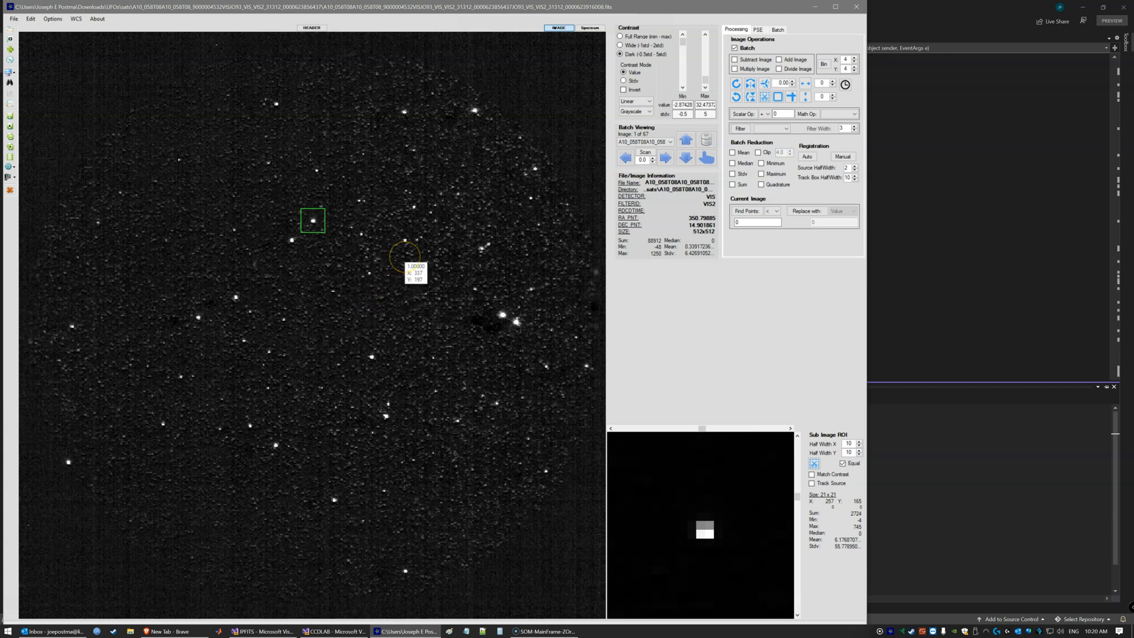
{"action": "mouse_move", "coordinate": [582, 177]}
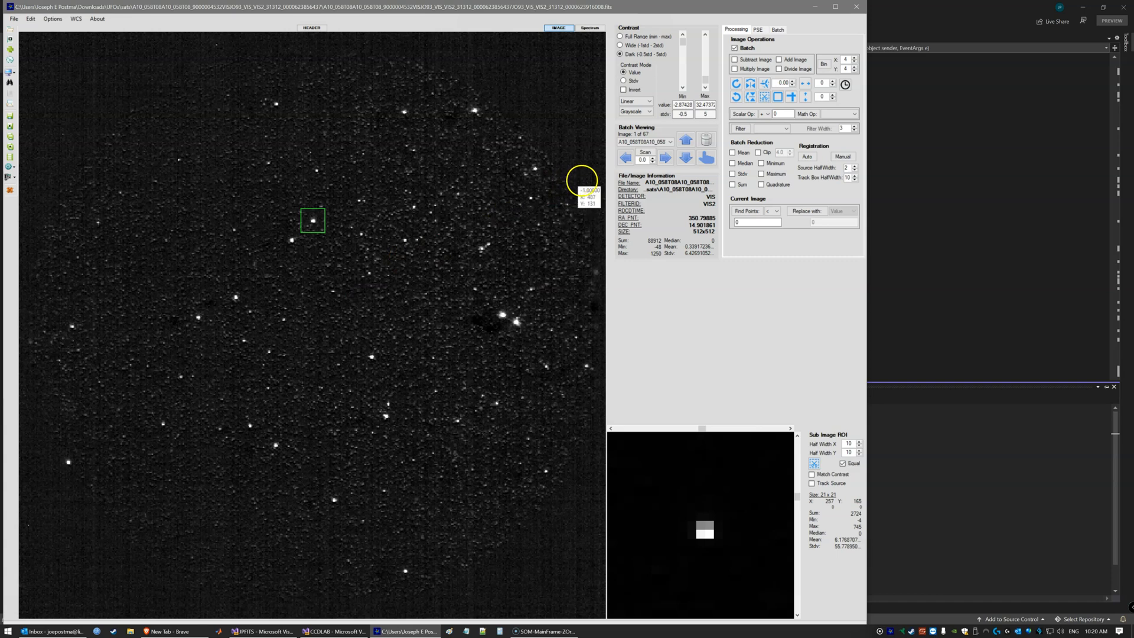
Blink through the 67-image batch with the Batch Viewing arrows, reaching image 7 with a 540-count peak
{"action": "left_click", "coordinate": [664, 157]}
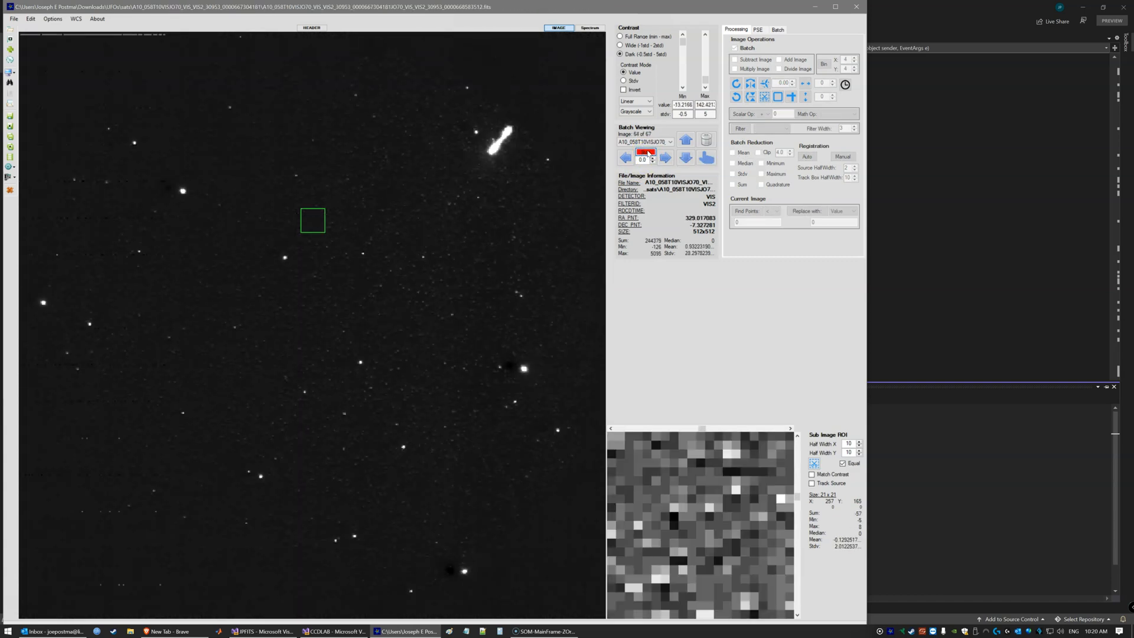
{"action": "left_click", "coordinate": [663, 157]}
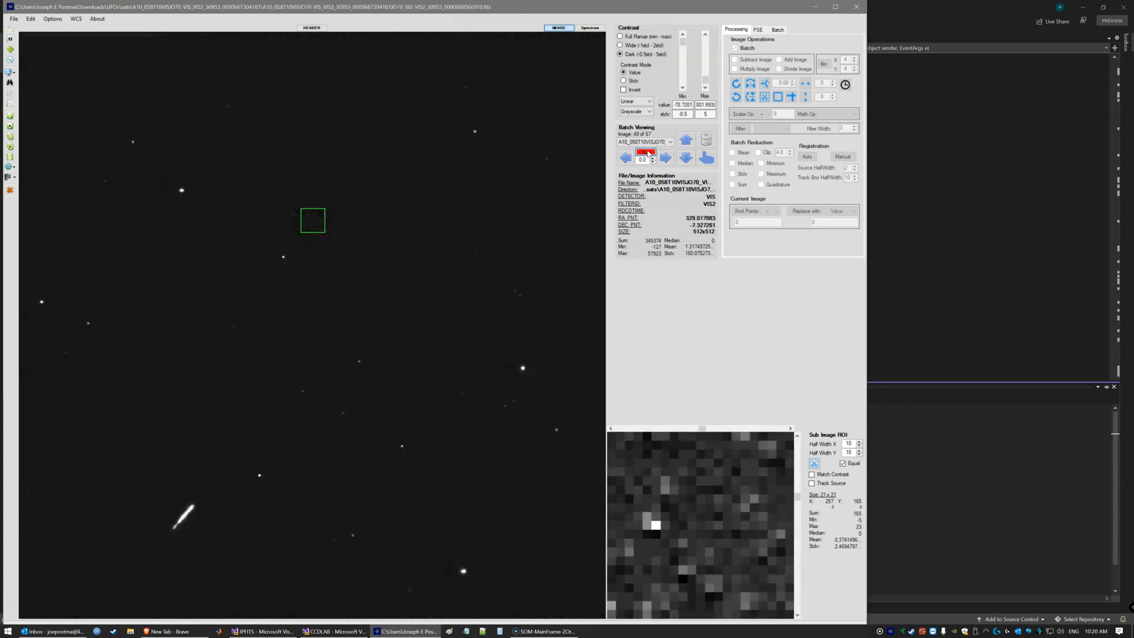
{"action": "left_click", "coordinate": [626, 157]}
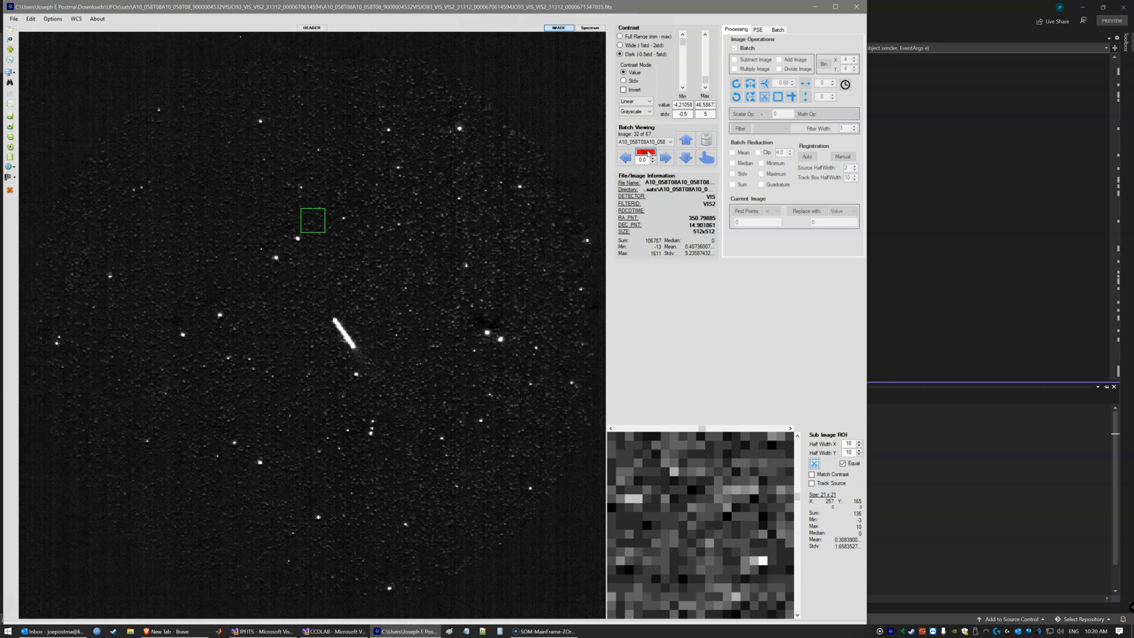
{"action": "left_click", "coordinate": [623, 157]}
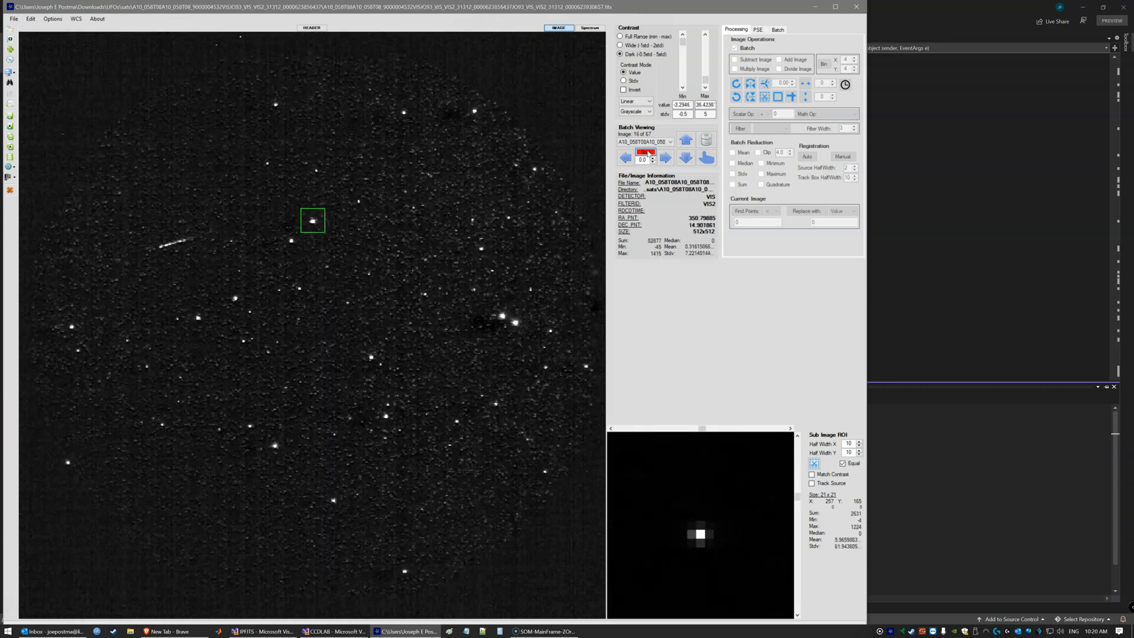
{"action": "left_click", "coordinate": [662, 159]}
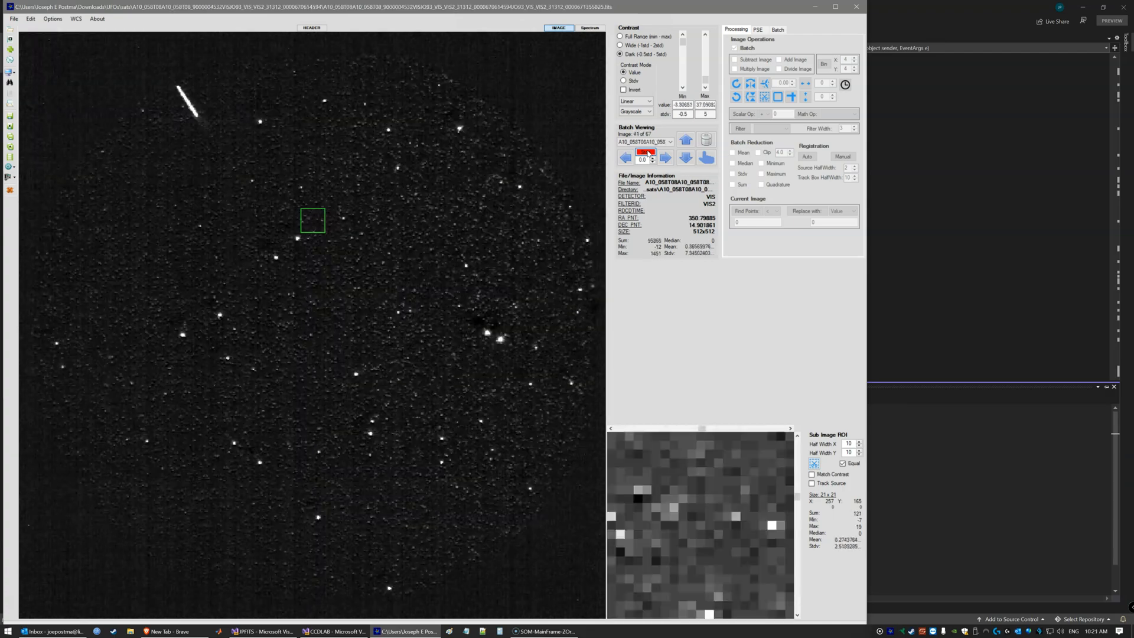
{"action": "left_click", "coordinate": [624, 157]}
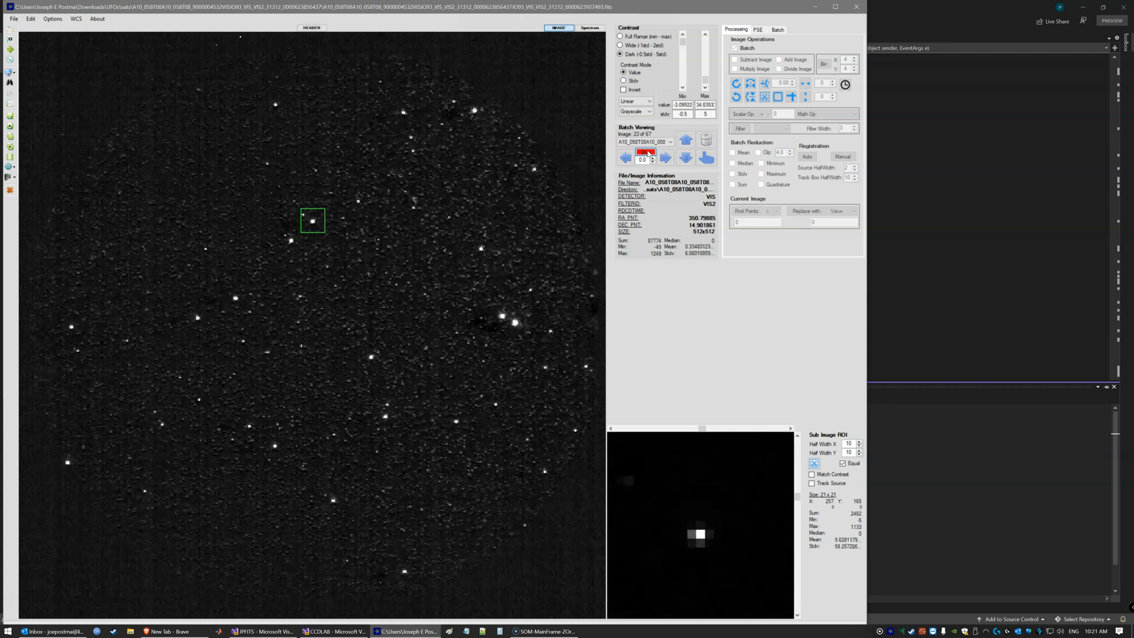
{"action": "left_click", "coordinate": [624, 157]}
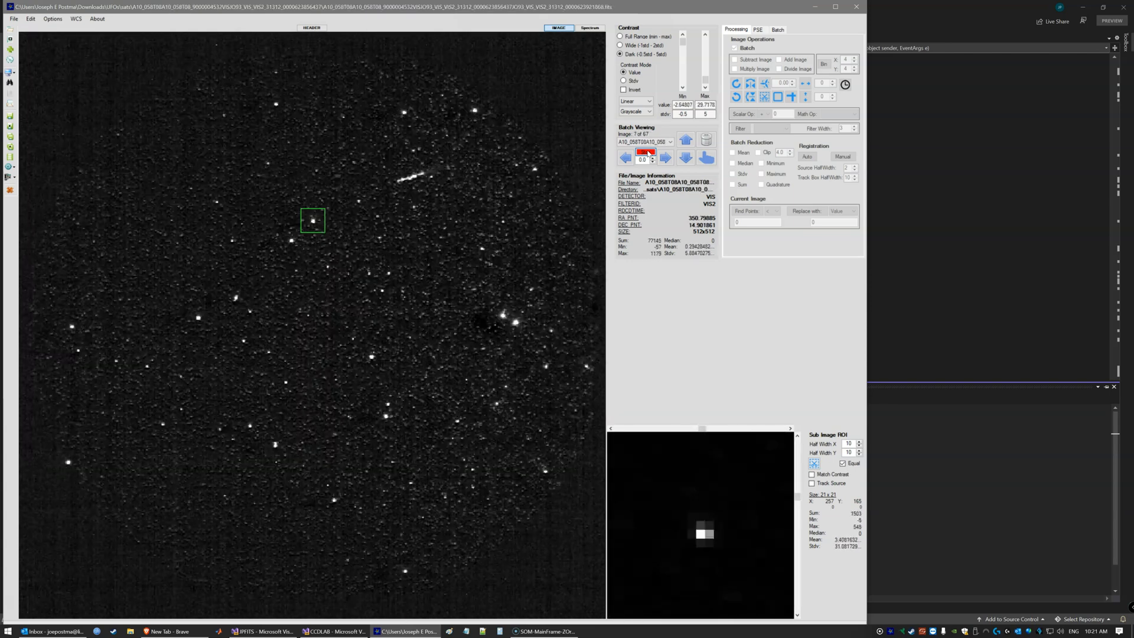
Slow the blink rate and continue playback to image 46 of 67, a sparser field peaking near 104 counts
{"action": "left_click", "coordinate": [662, 157]}
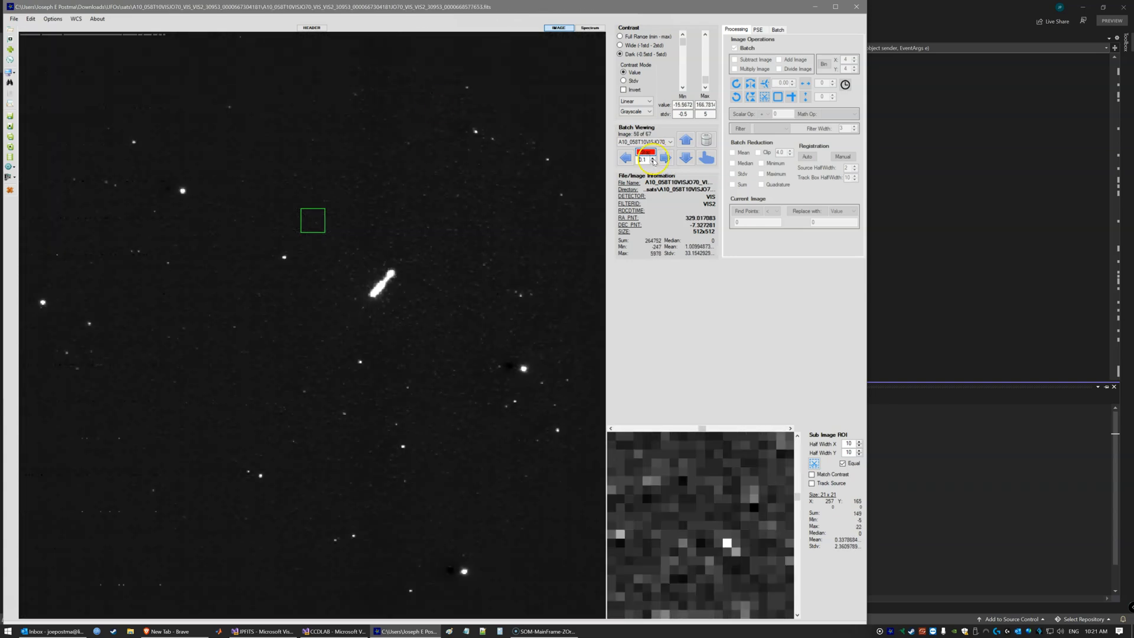
{"action": "left_click", "coordinate": [639, 158]}
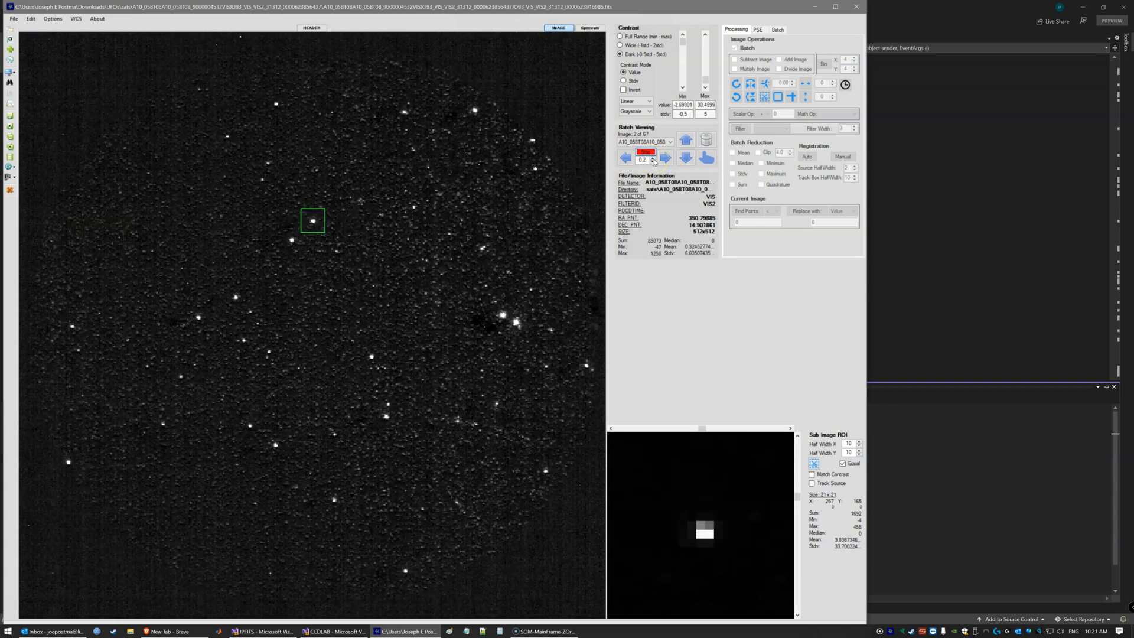
{"action": "left_click", "coordinate": [665, 157]}
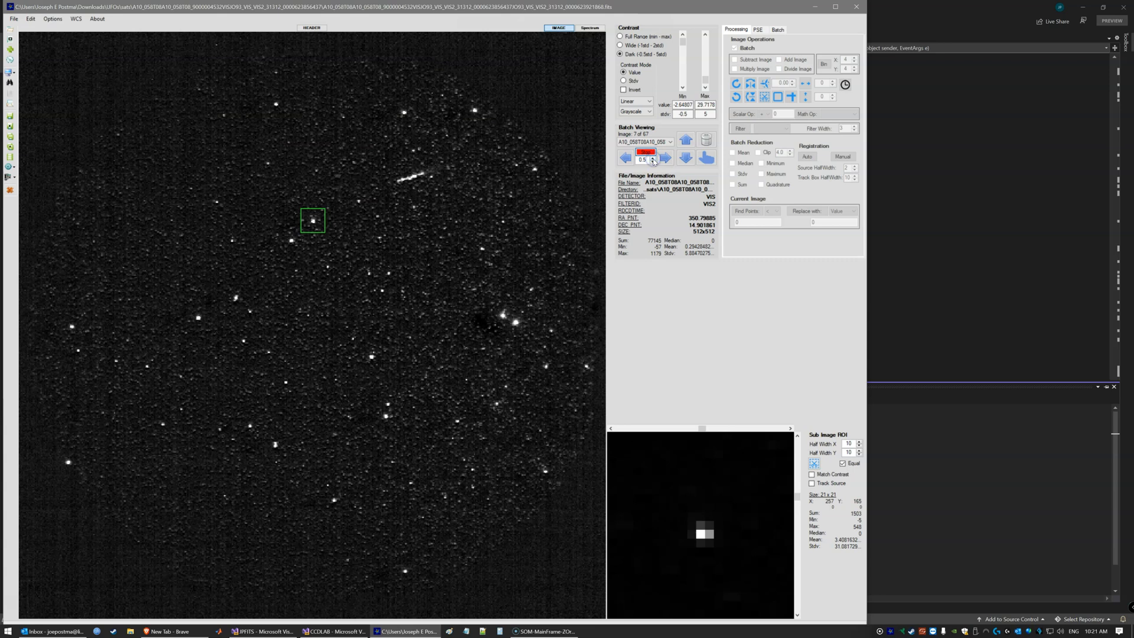
{"action": "left_click", "coordinate": [662, 157]}
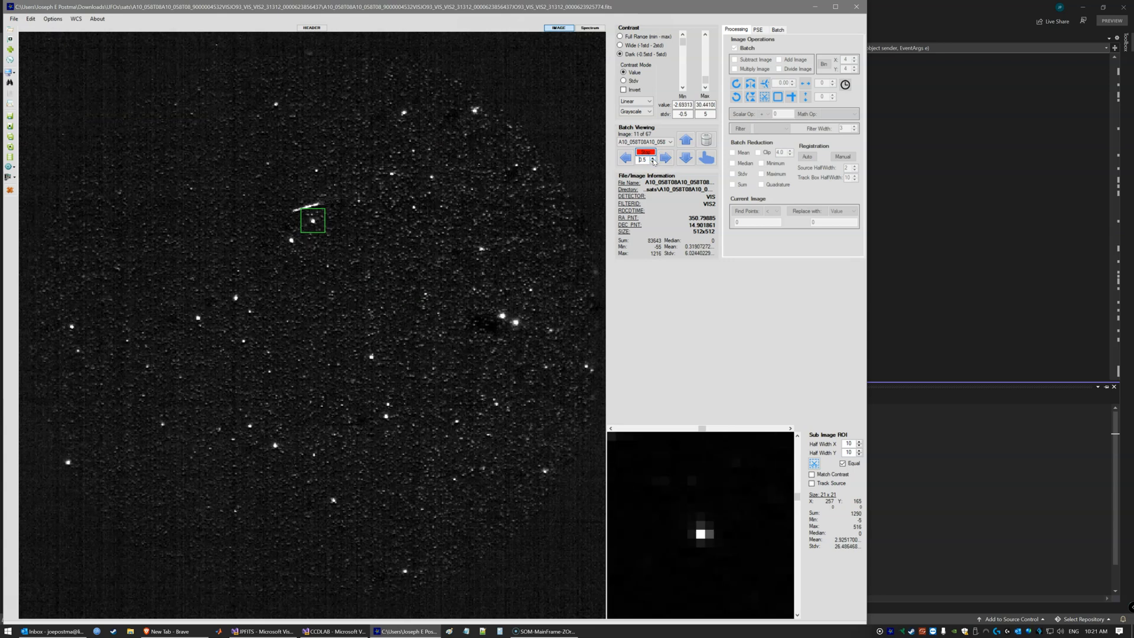
{"action": "left_click", "coordinate": [664, 158]}
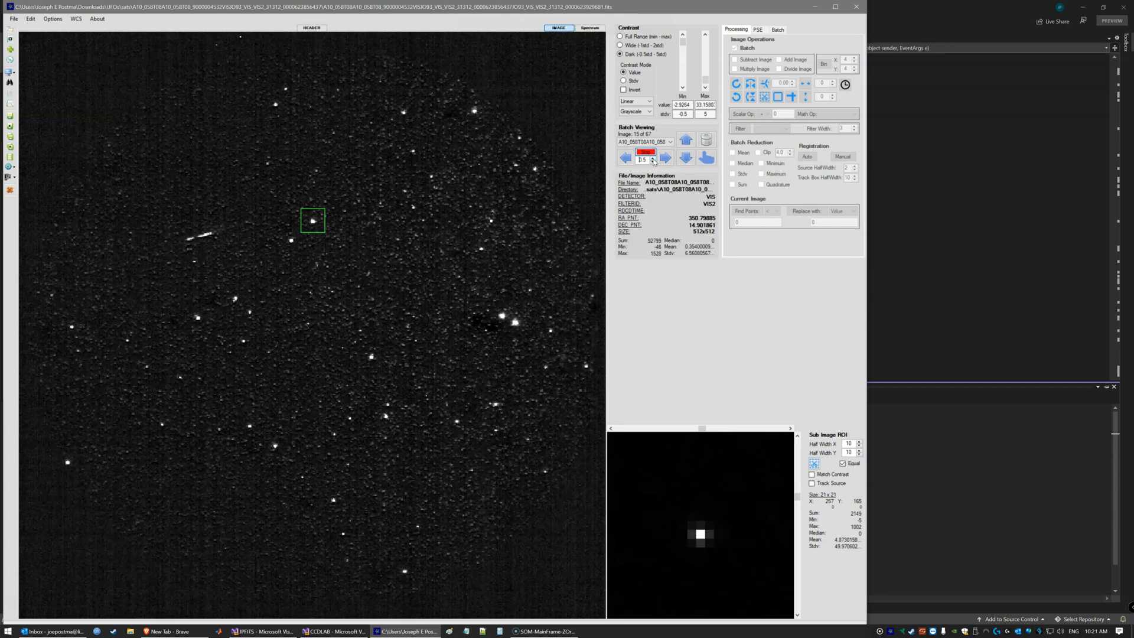
{"action": "left_click", "coordinate": [663, 159]}
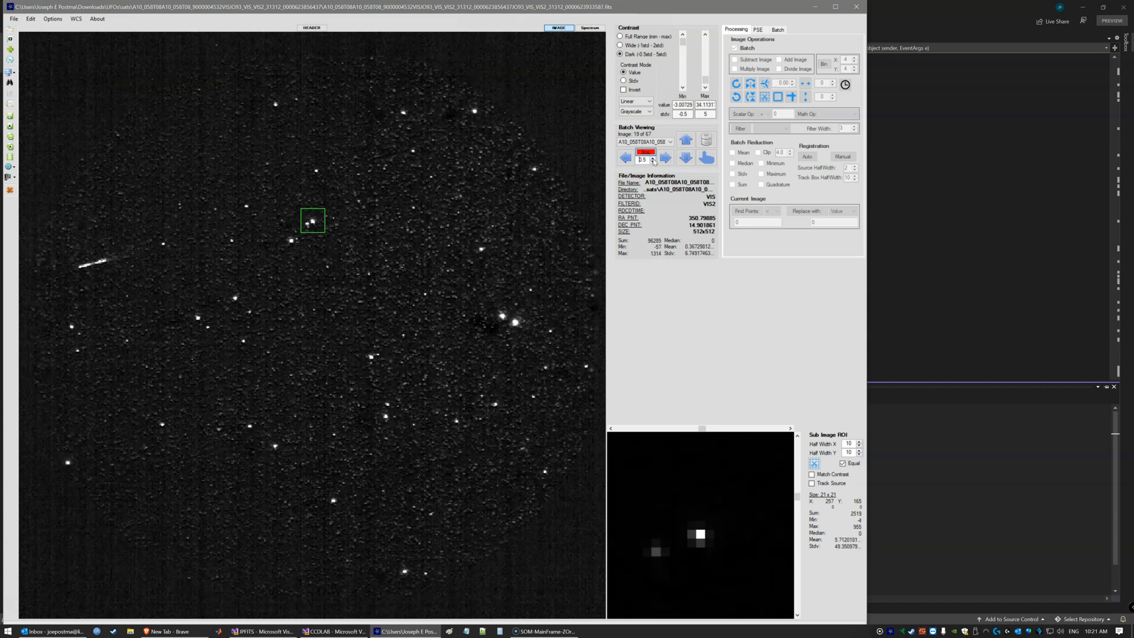
{"action": "left_click", "coordinate": [664, 157]}
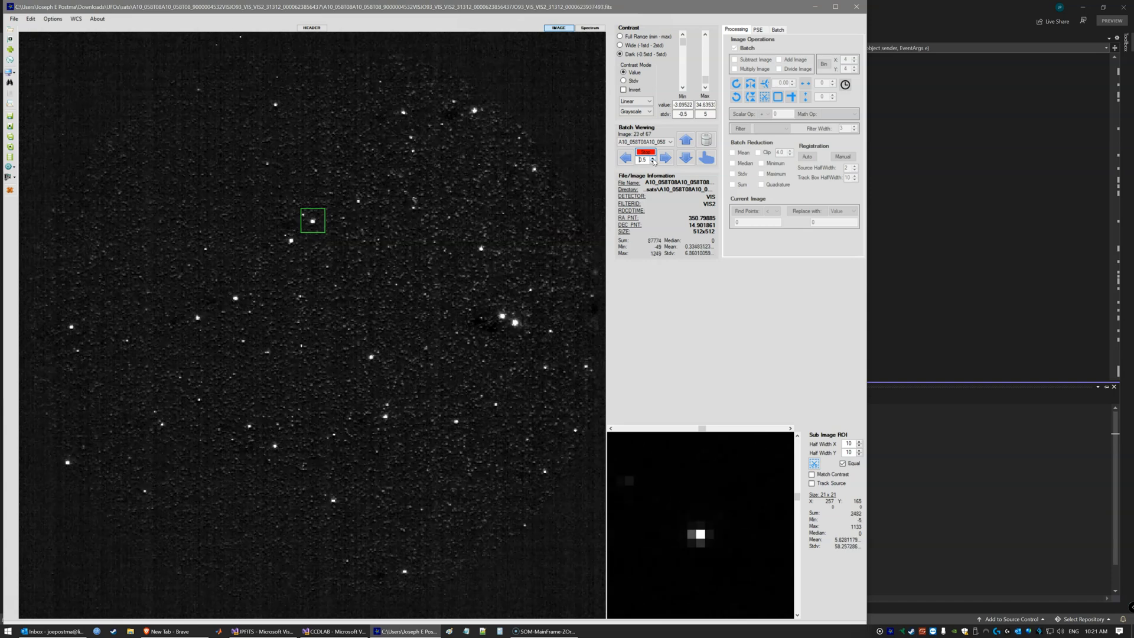
{"action": "left_click", "coordinate": [663, 157]}
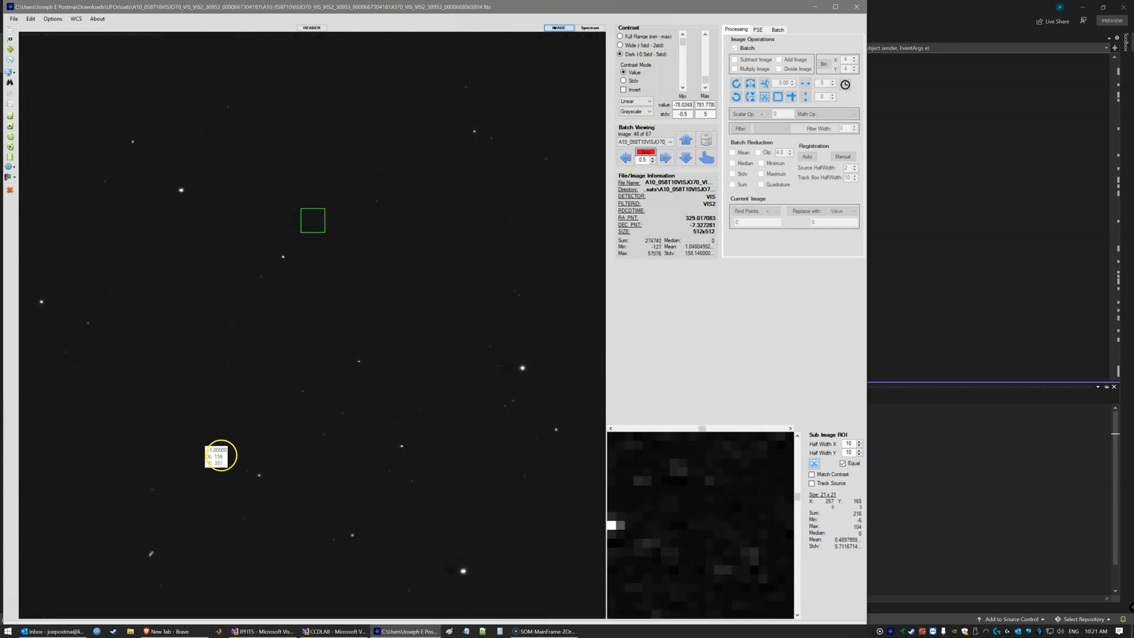
Blink onward through the satellite frames showing straight streaks across the field
{"action": "left_click", "coordinate": [663, 141]}
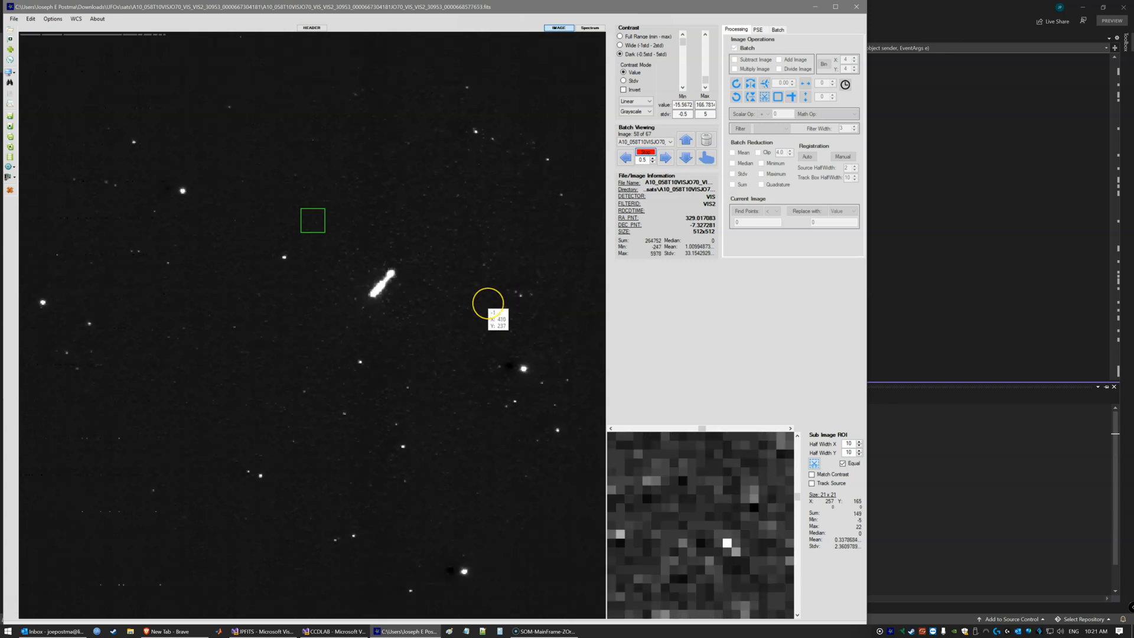
{"action": "left_click", "coordinate": [664, 157]}
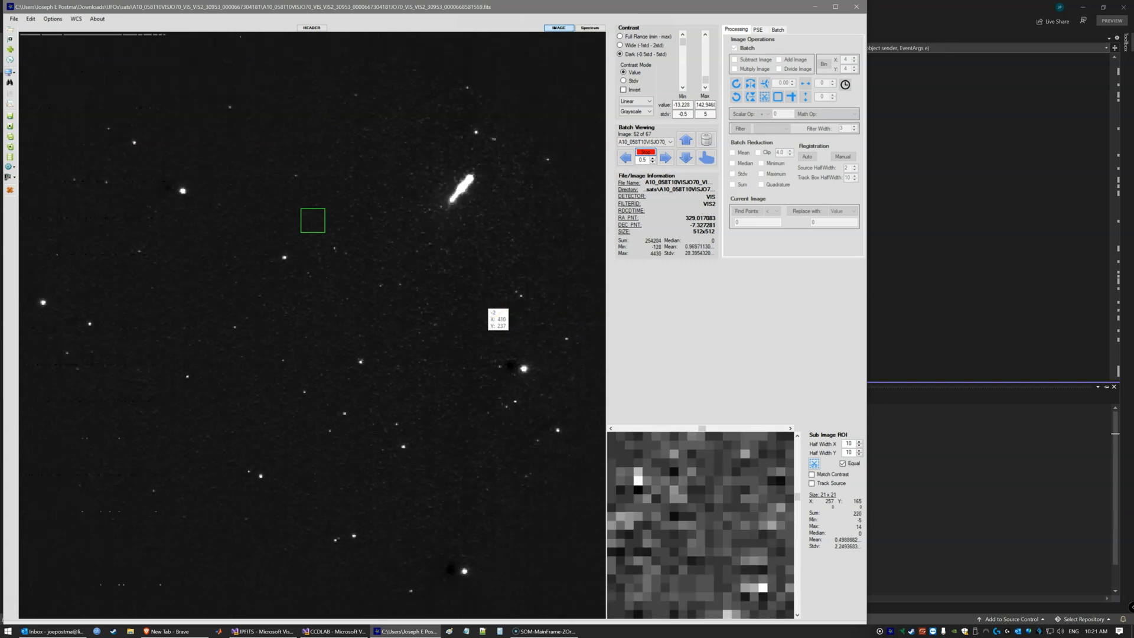
{"action": "left_click", "coordinate": [663, 157]}
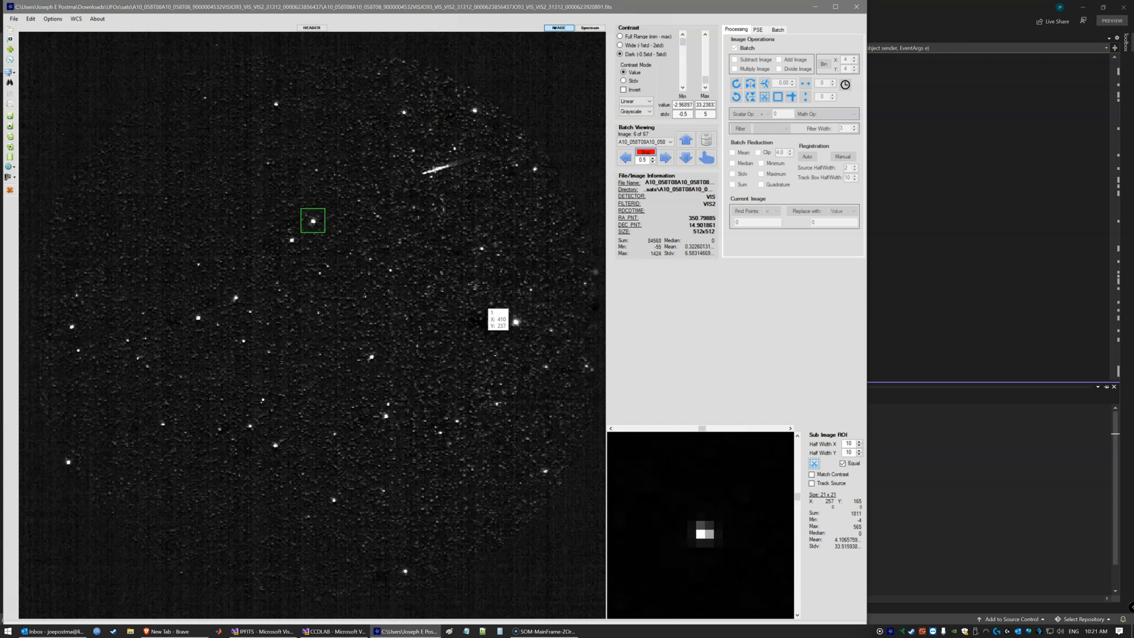
{"action": "left_click", "coordinate": [663, 157]}
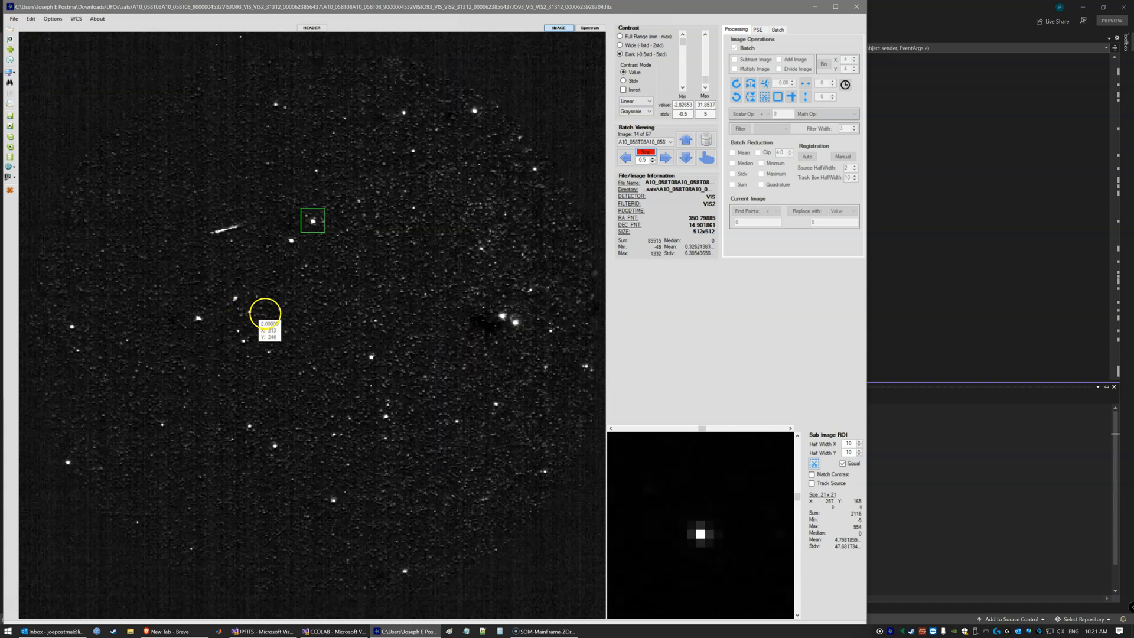
{"action": "left_click", "coordinate": [664, 157]}
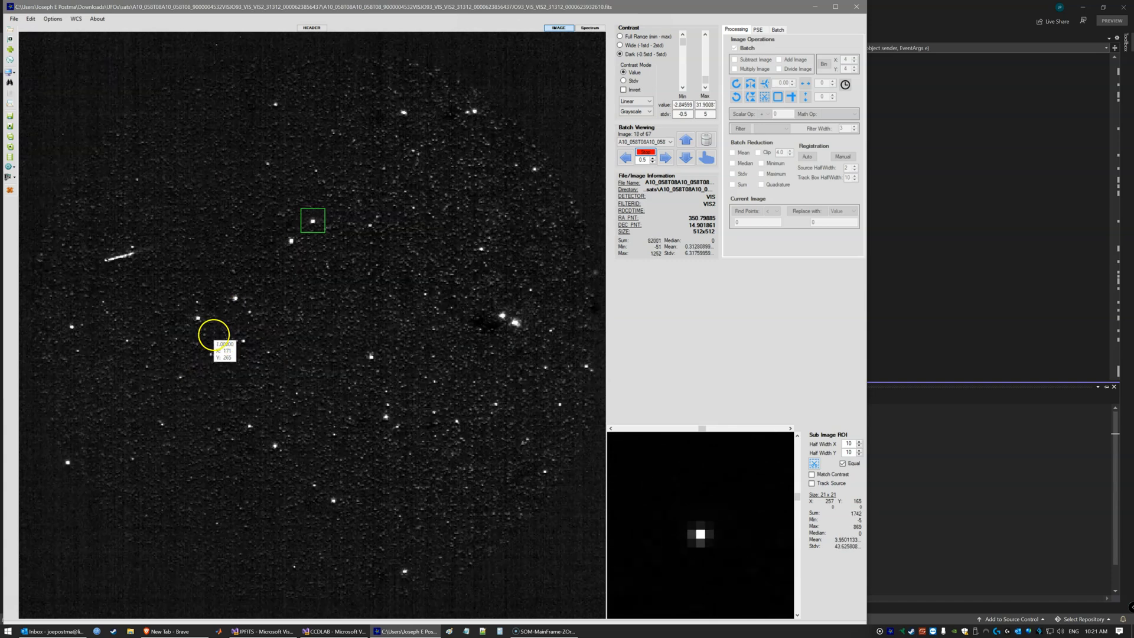
{"action": "left_click", "coordinate": [664, 158]}
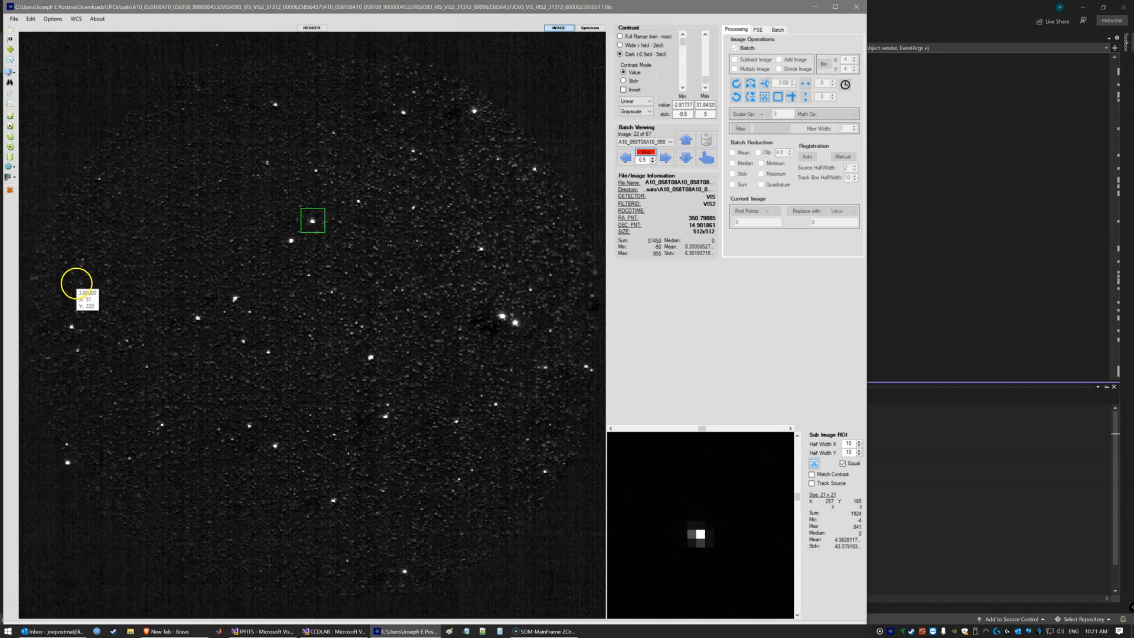
{"action": "left_click", "coordinate": [662, 157]}
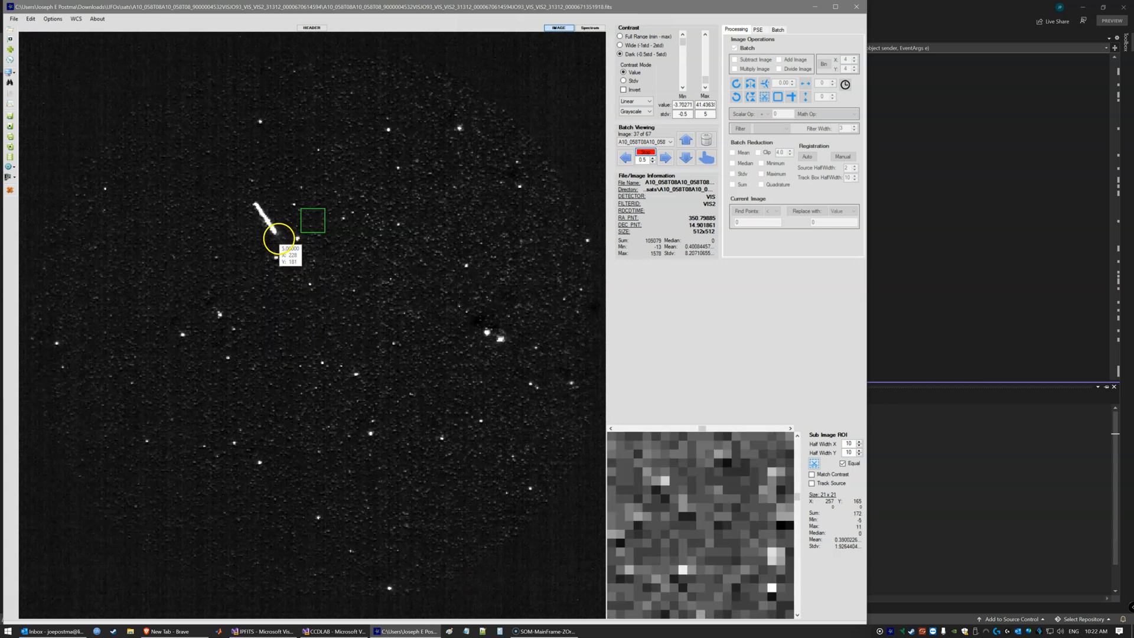
Finish blinking the satellite sets, then load the larger VIS2 star-field batch via File > Open
{"action": "left_click", "coordinate": [664, 157]}
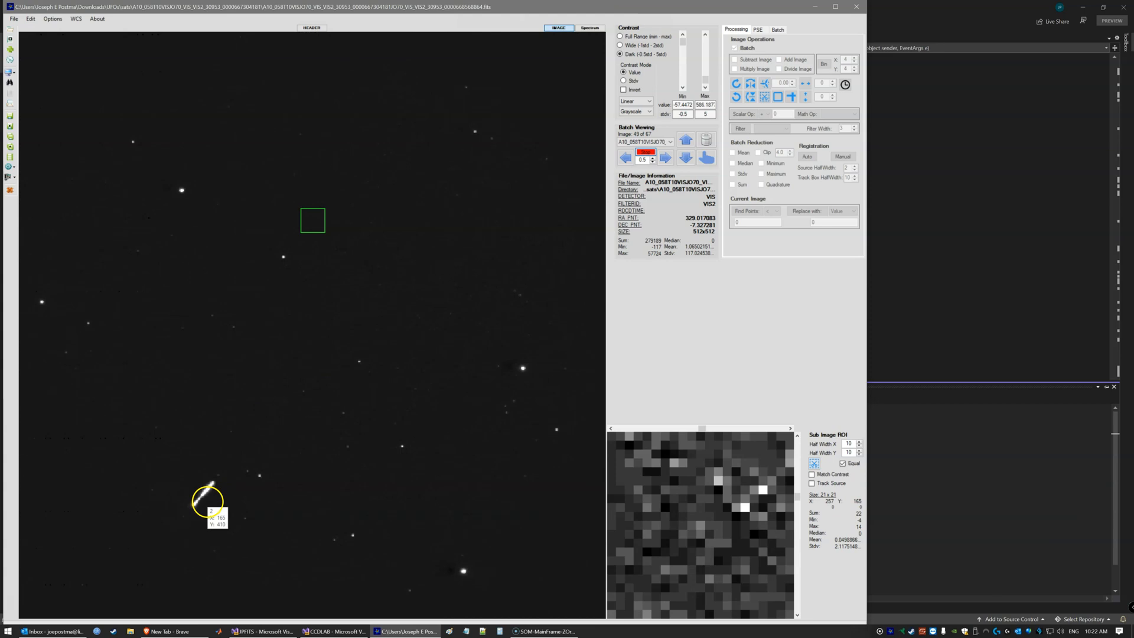
{"action": "left_click", "coordinate": [663, 157]}
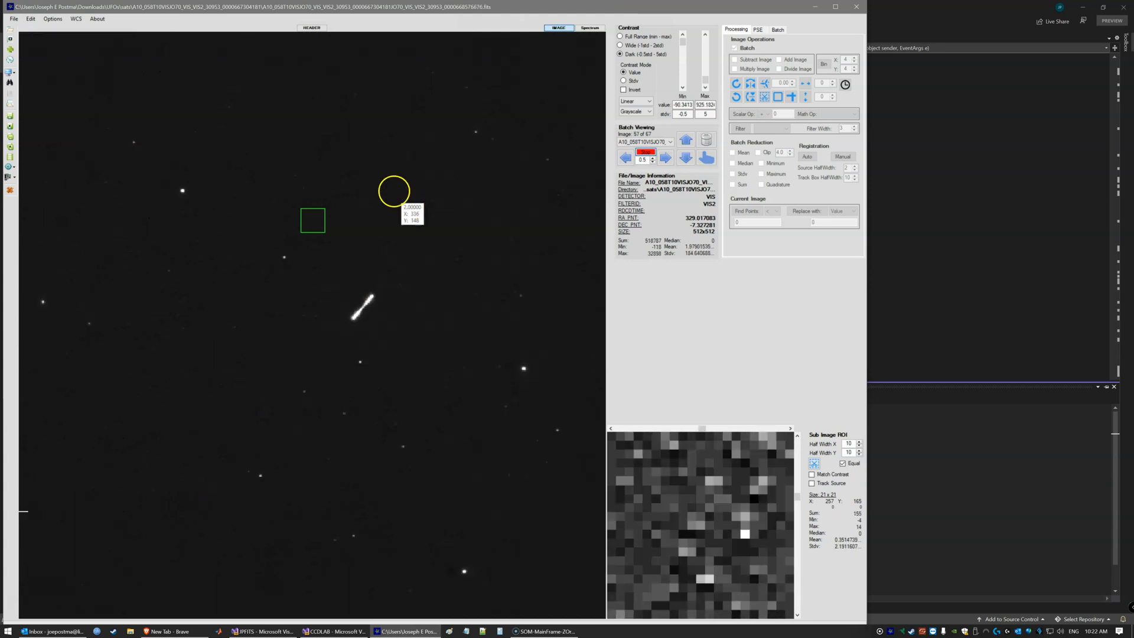
{"action": "left_click", "coordinate": [664, 141]}
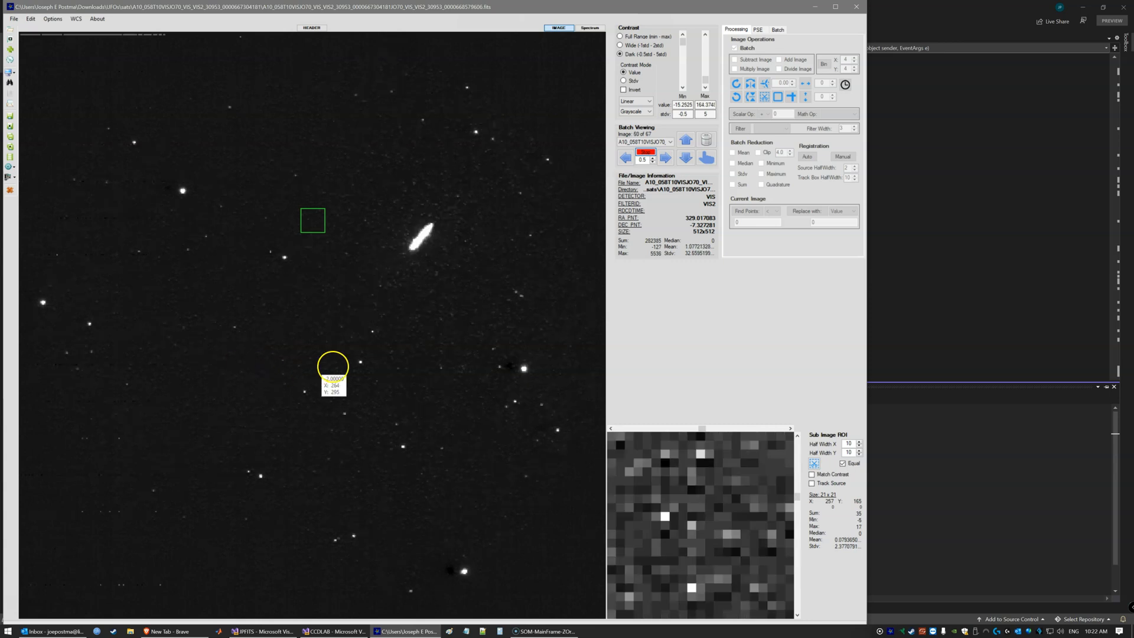
{"action": "left_click", "coordinate": [664, 157]}
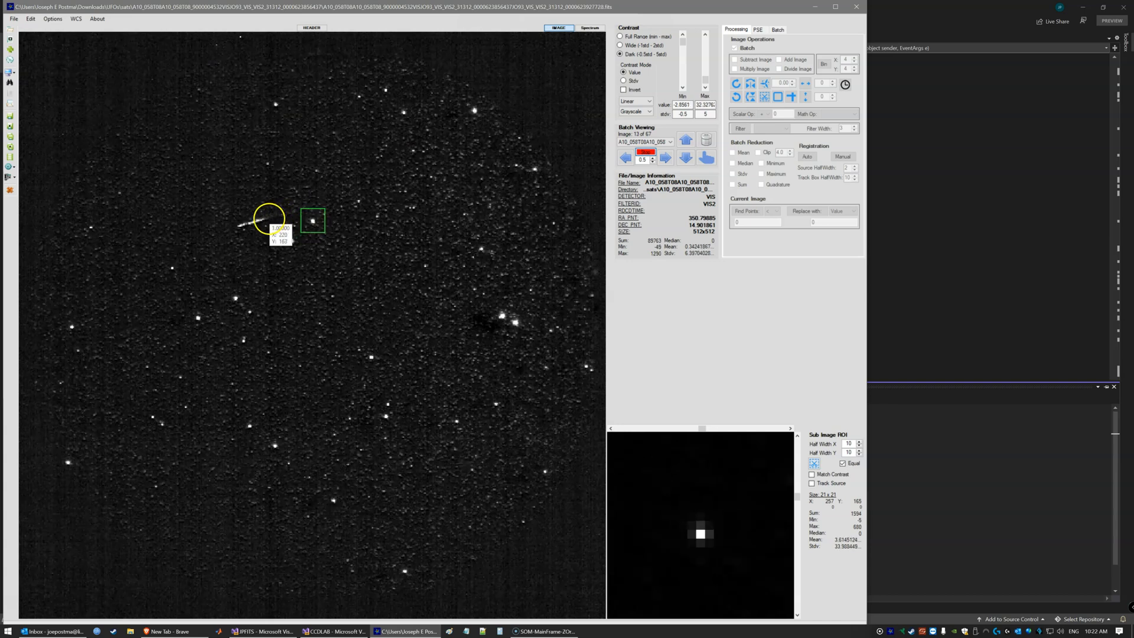
{"action": "left_click", "coordinate": [663, 158]}
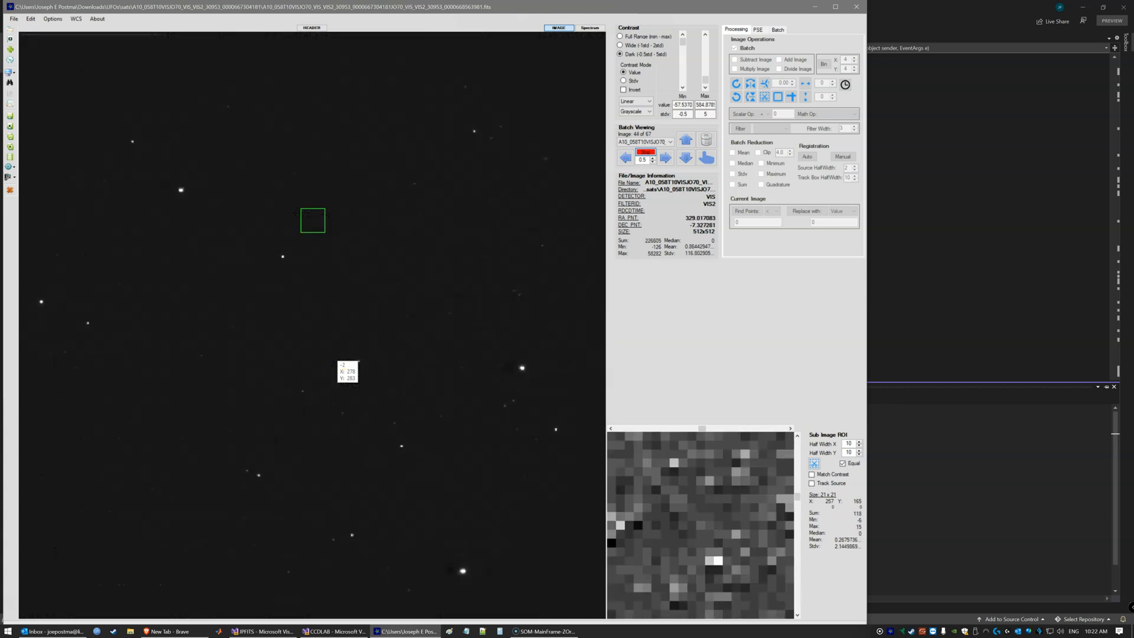
{"action": "left_click", "coordinate": [664, 157]}
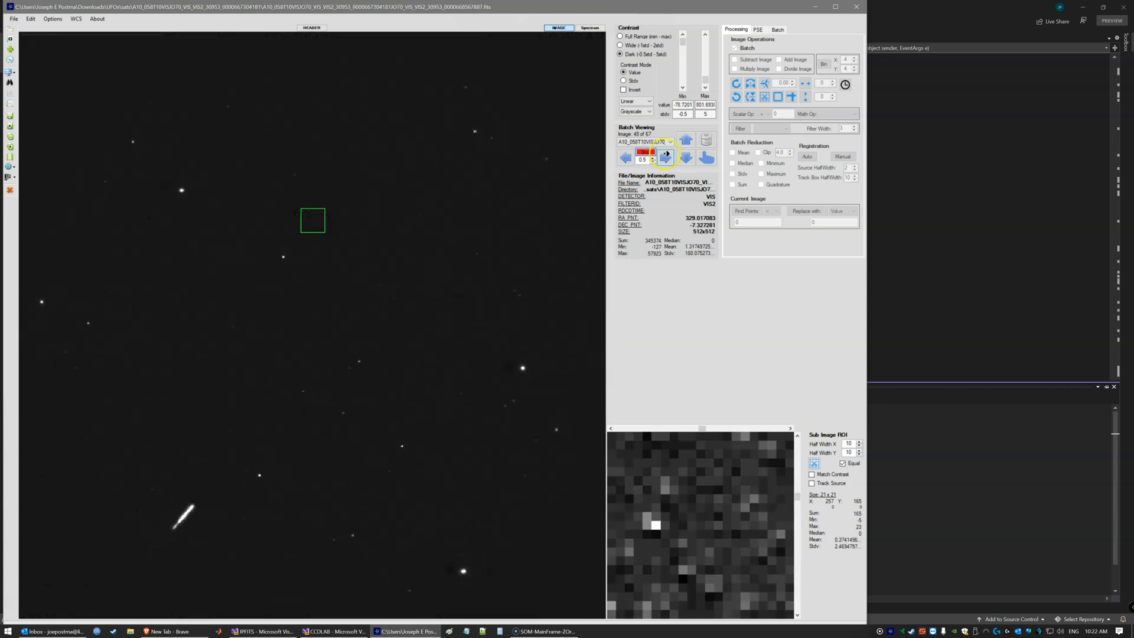
{"action": "left_click", "coordinate": [664, 157]}
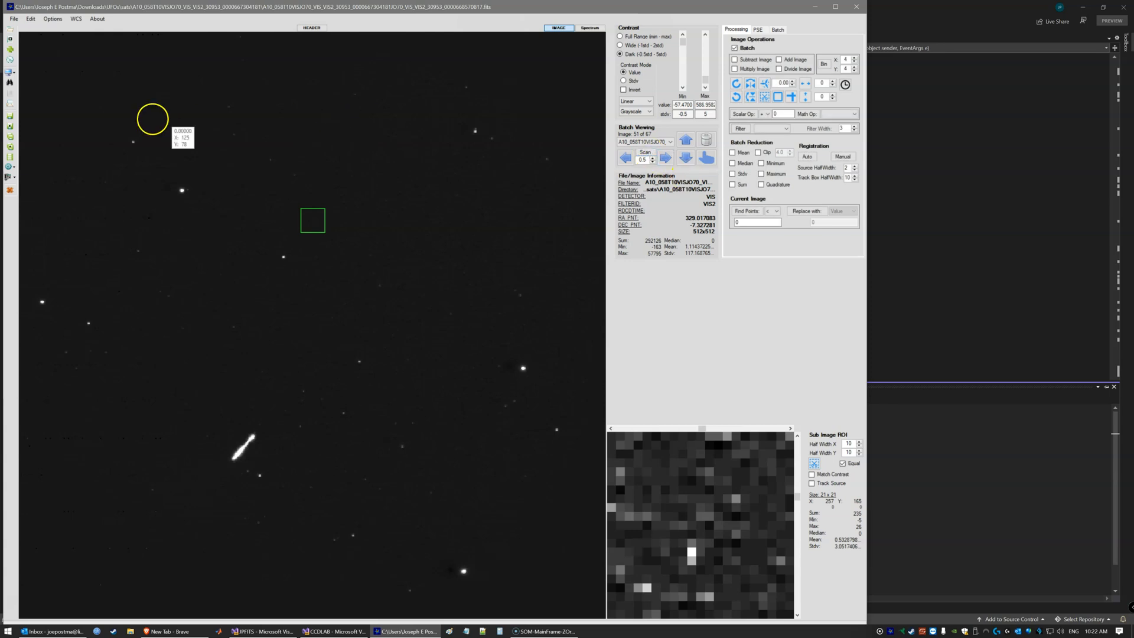
{"action": "left_click", "coordinate": [11, 73]}
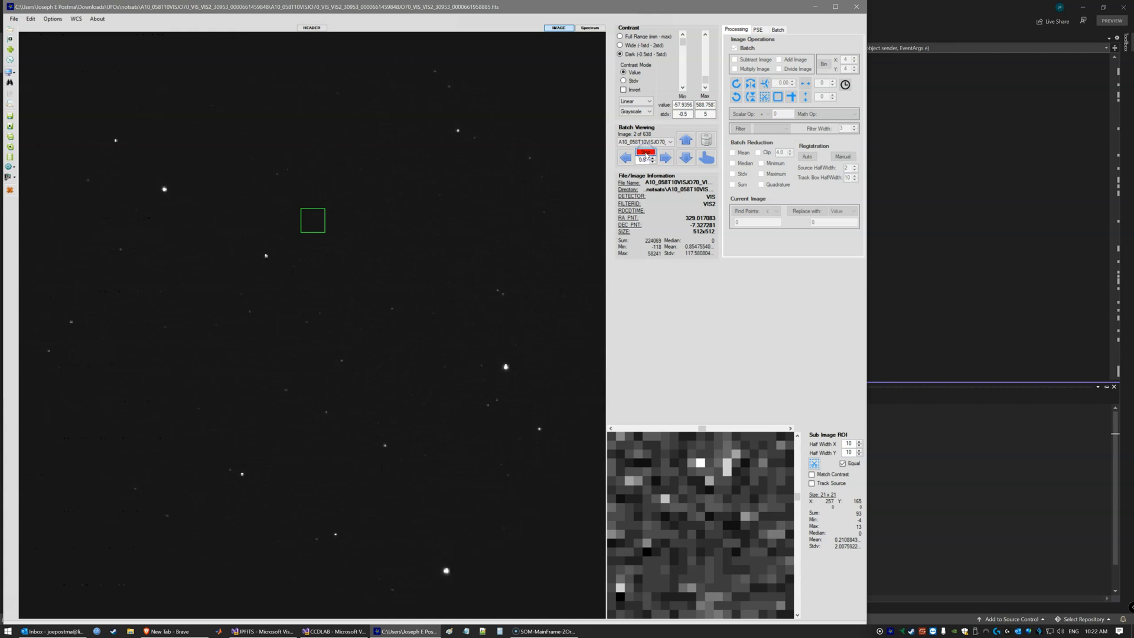
Play the 638-image batch forward to image 349, a denser star field
{"action": "left_click", "coordinate": [664, 157]}
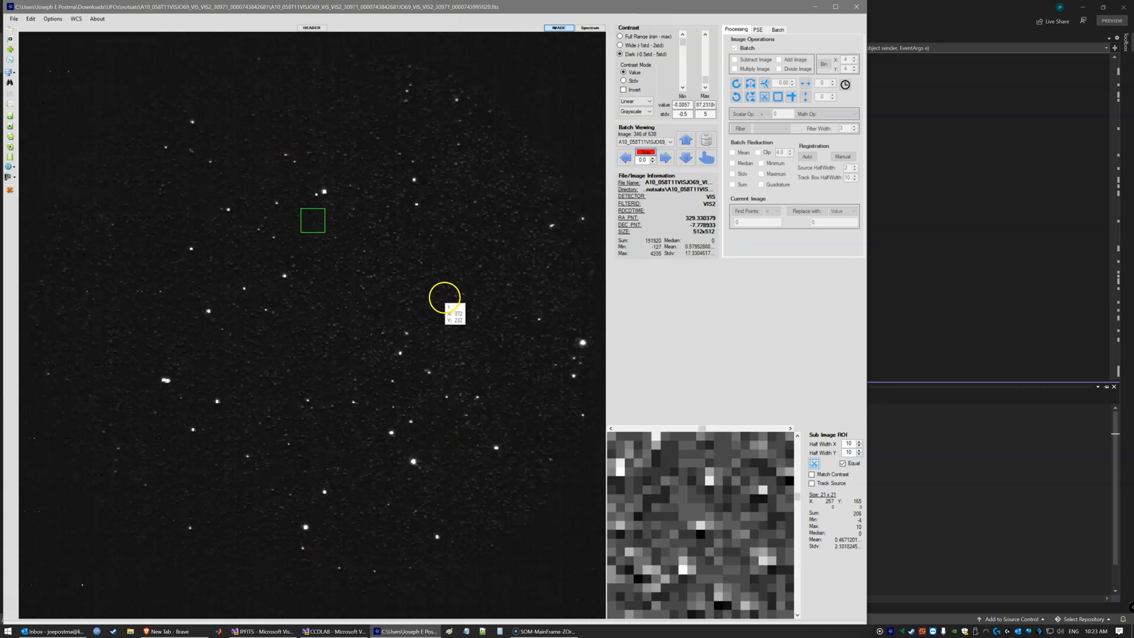
Continue batch playback past image 349 on the dense star field
{"action": "left_click", "coordinate": [664, 158]}
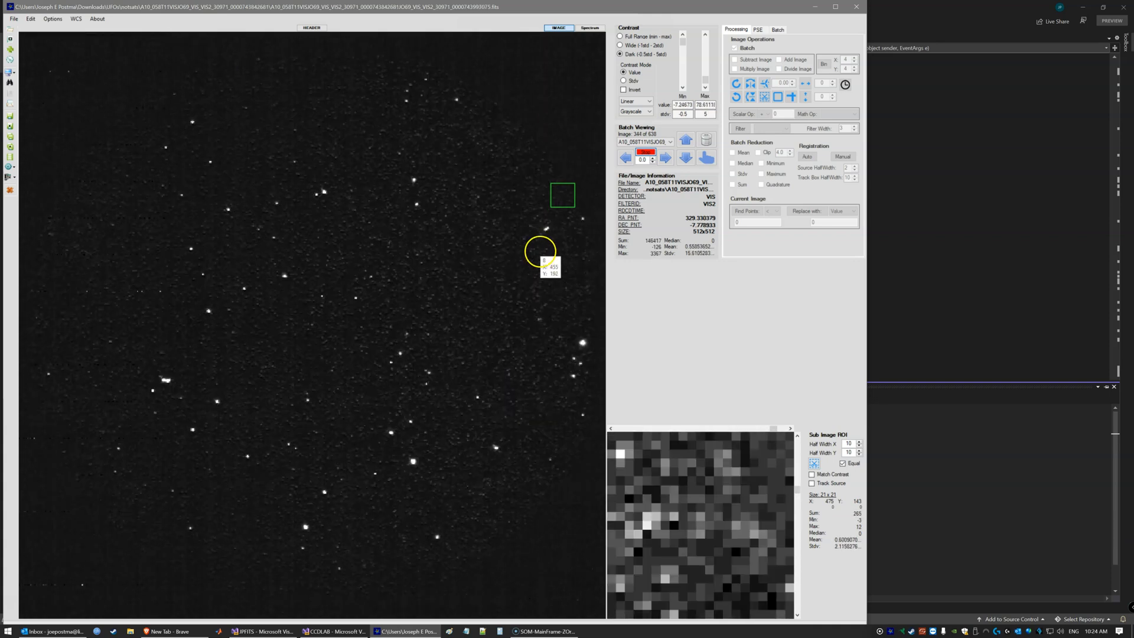
Play the 638-image batch back and forth to follow the faint object, landing on image 208
{"action": "left_click", "coordinate": [665, 157]}
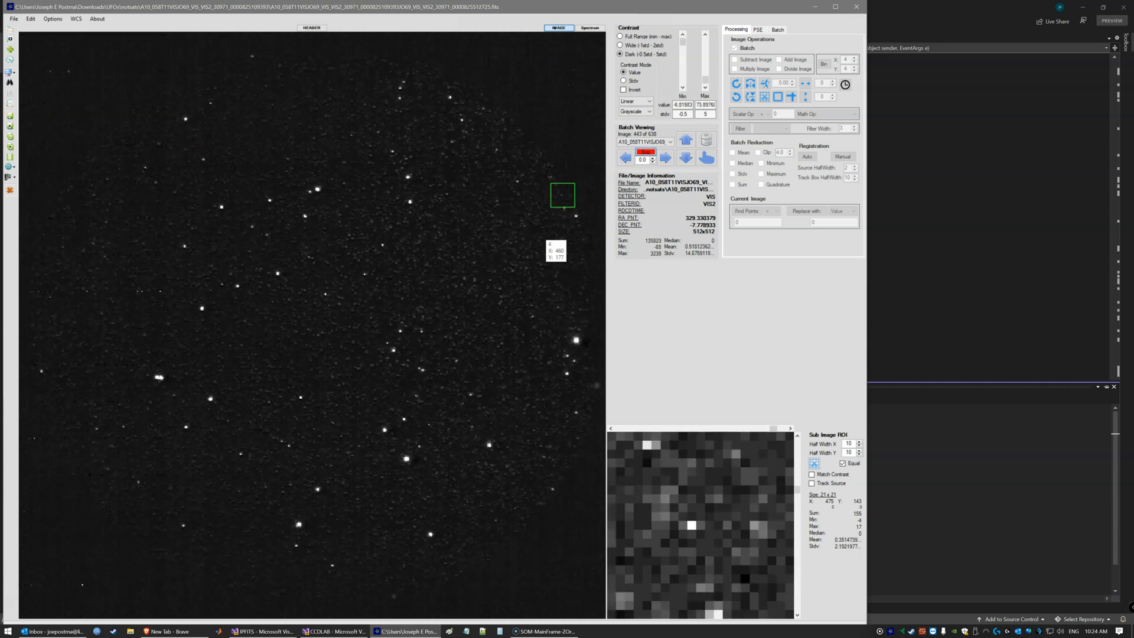
{"action": "left_click", "coordinate": [664, 158]}
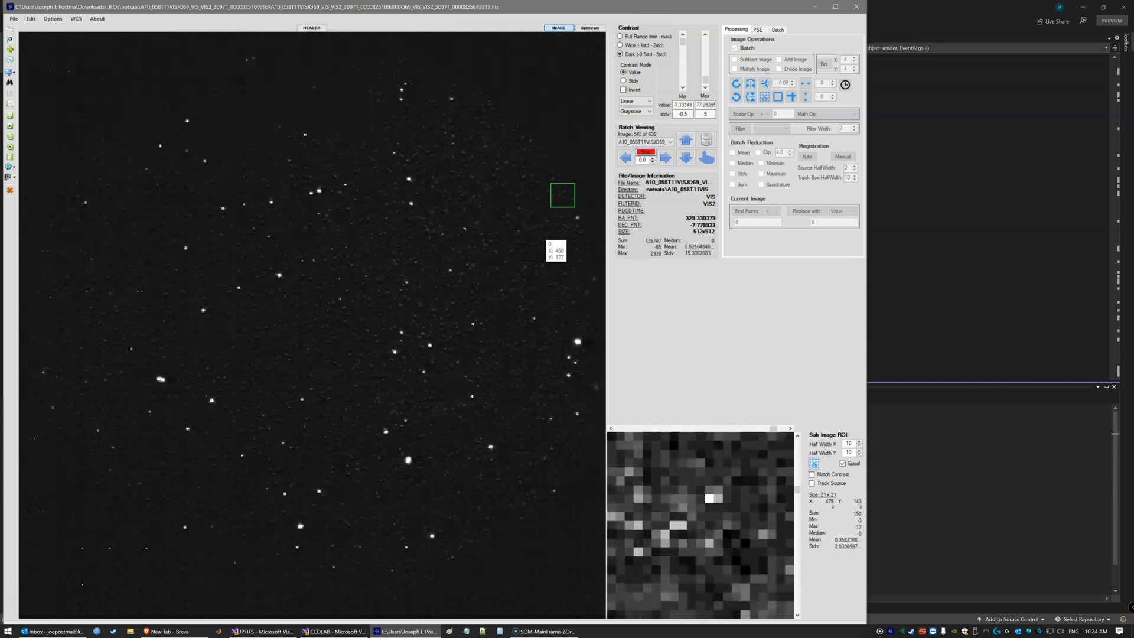
{"action": "left_click", "coordinate": [663, 157]}
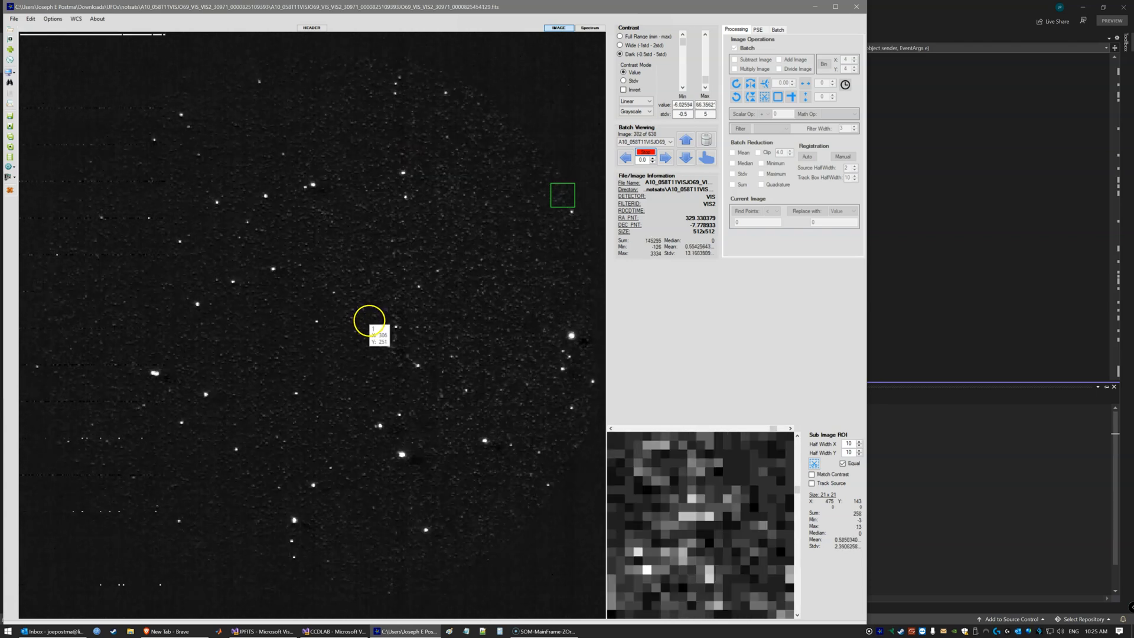
{"action": "left_click", "coordinate": [662, 157]}
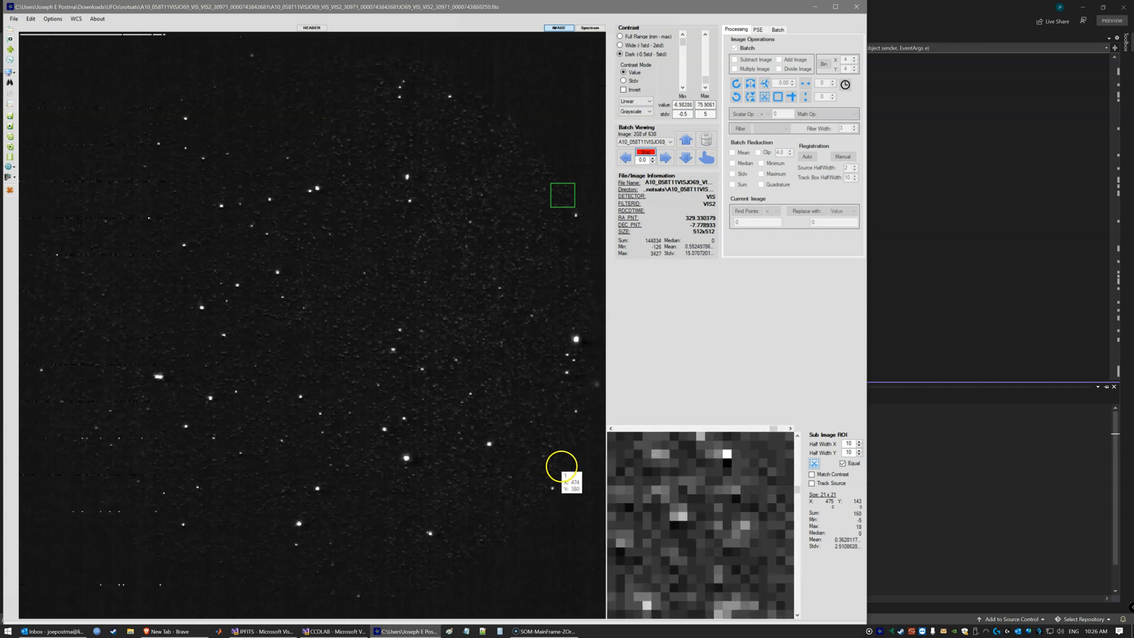
Continue playback between image sets, jumping to image 123, a sparser field at another position
{"action": "left_click", "coordinate": [664, 157]}
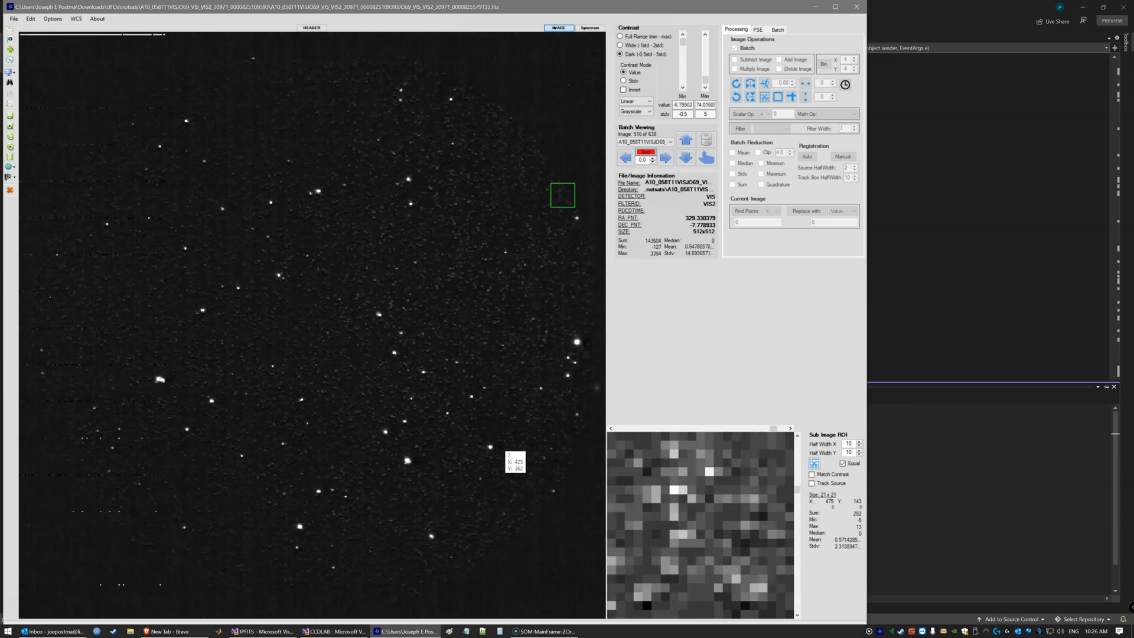
{"action": "left_click", "coordinate": [663, 157]}
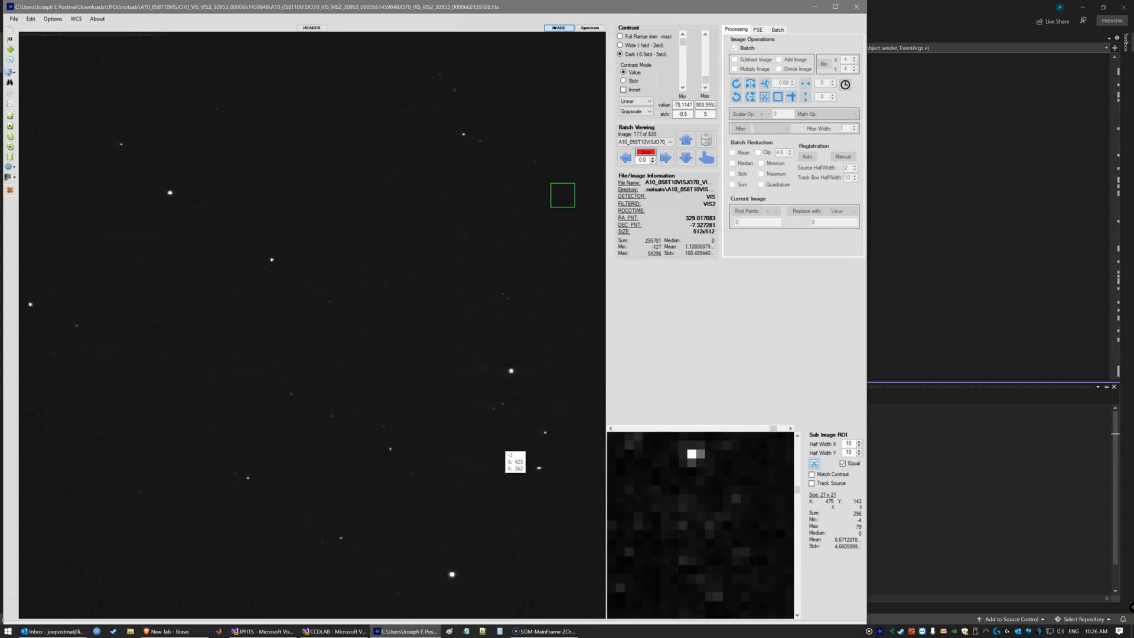
{"action": "left_click", "coordinate": [663, 158]}
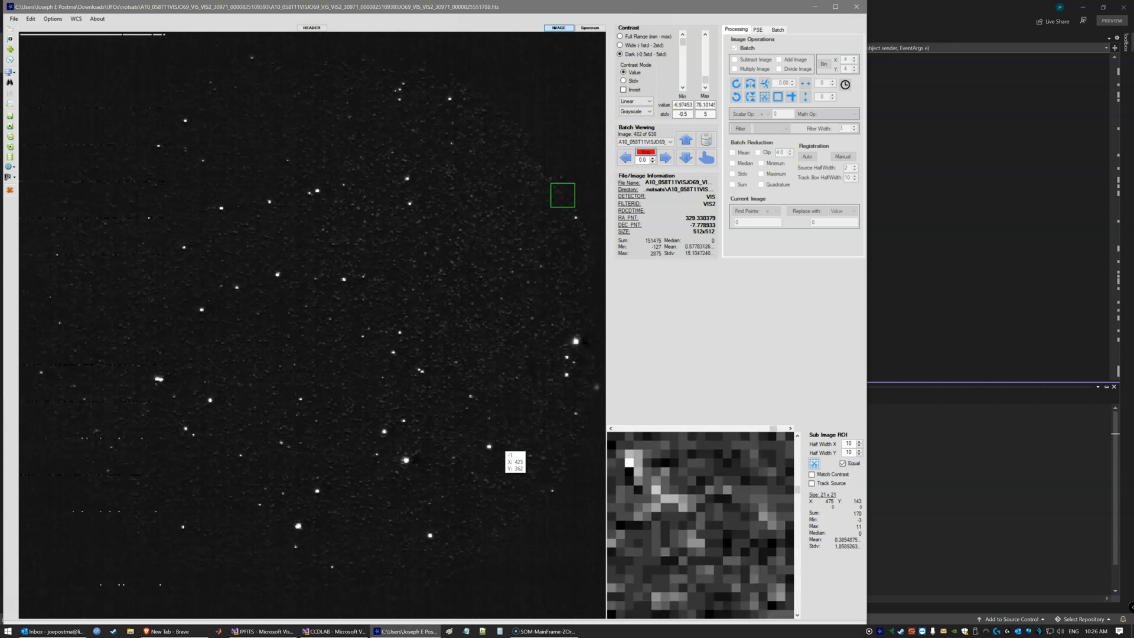
{"action": "left_click", "coordinate": [664, 157]}
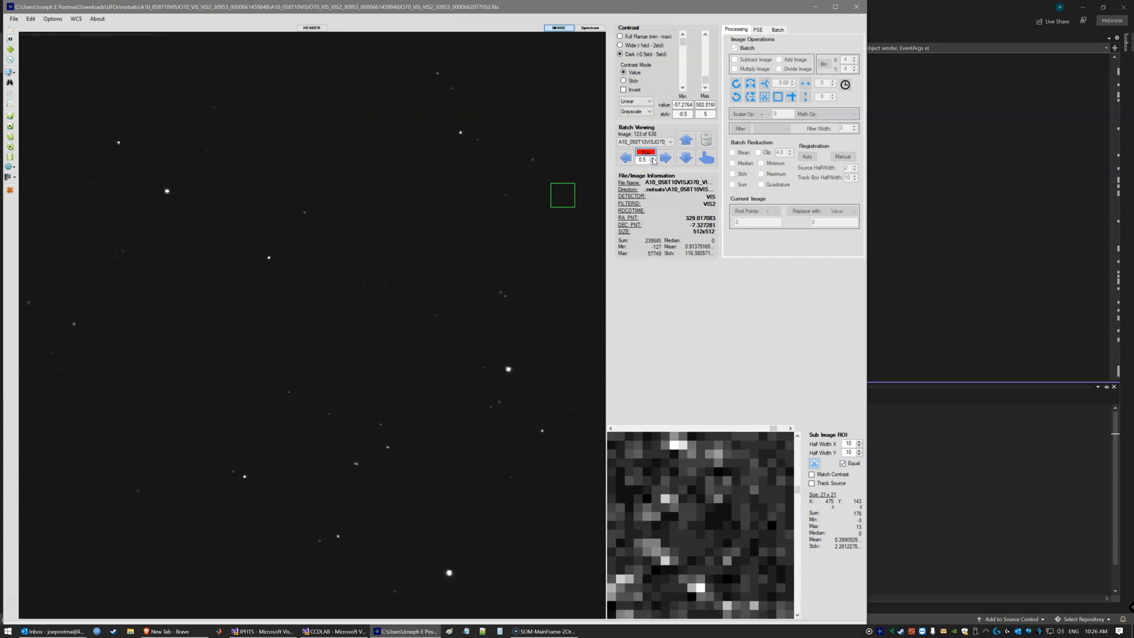
Adjust the blink interval and auto-blink back into the dense field past image 400 of 638
{"action": "left_click", "coordinate": [649, 158]}
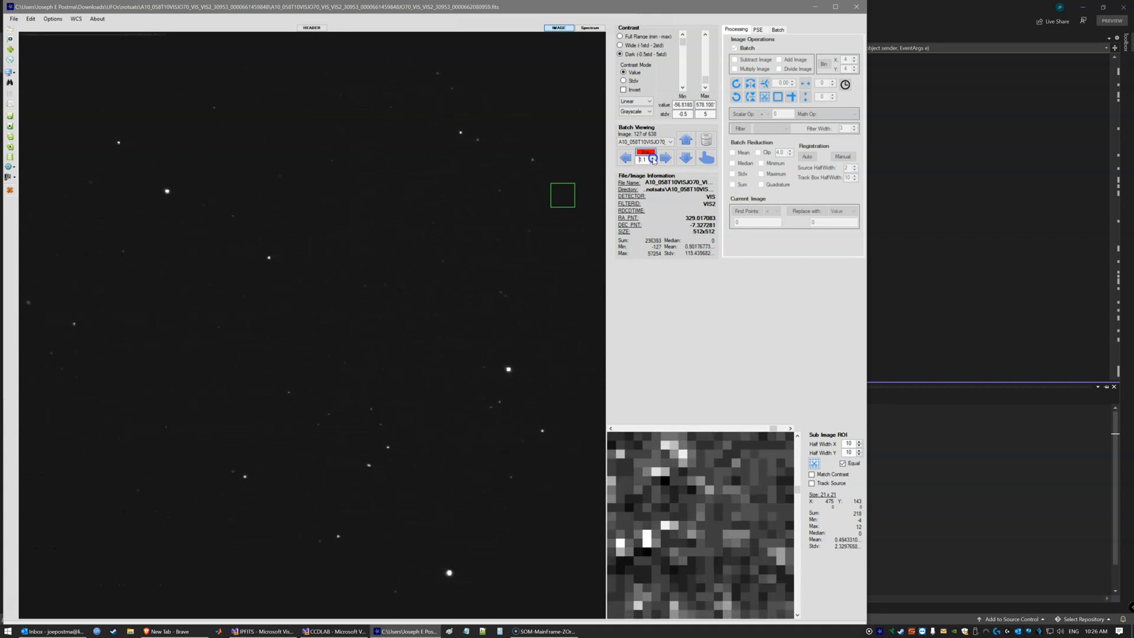
{"action": "left_click", "coordinate": [664, 157]}
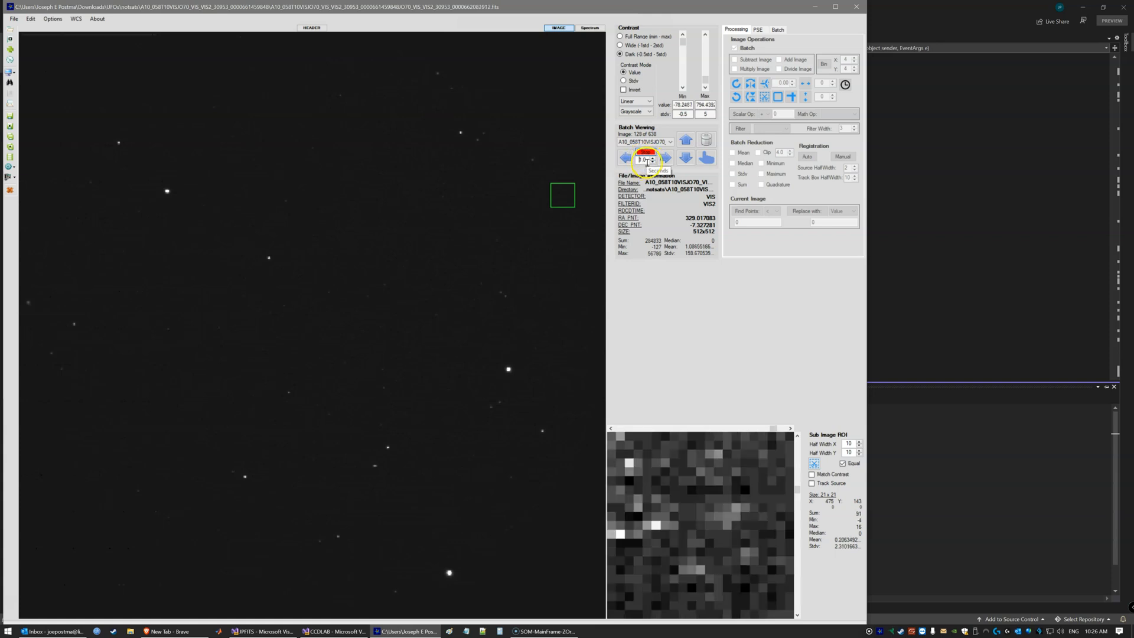
{"action": "left_click", "coordinate": [665, 160]}
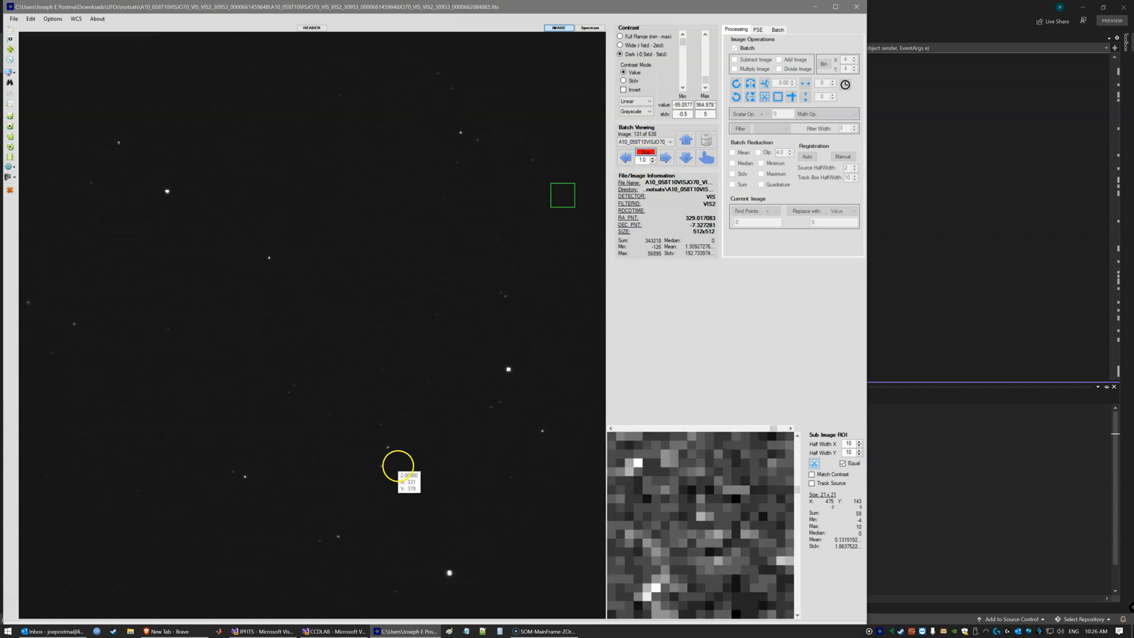
{"action": "left_click", "coordinate": [662, 157]}
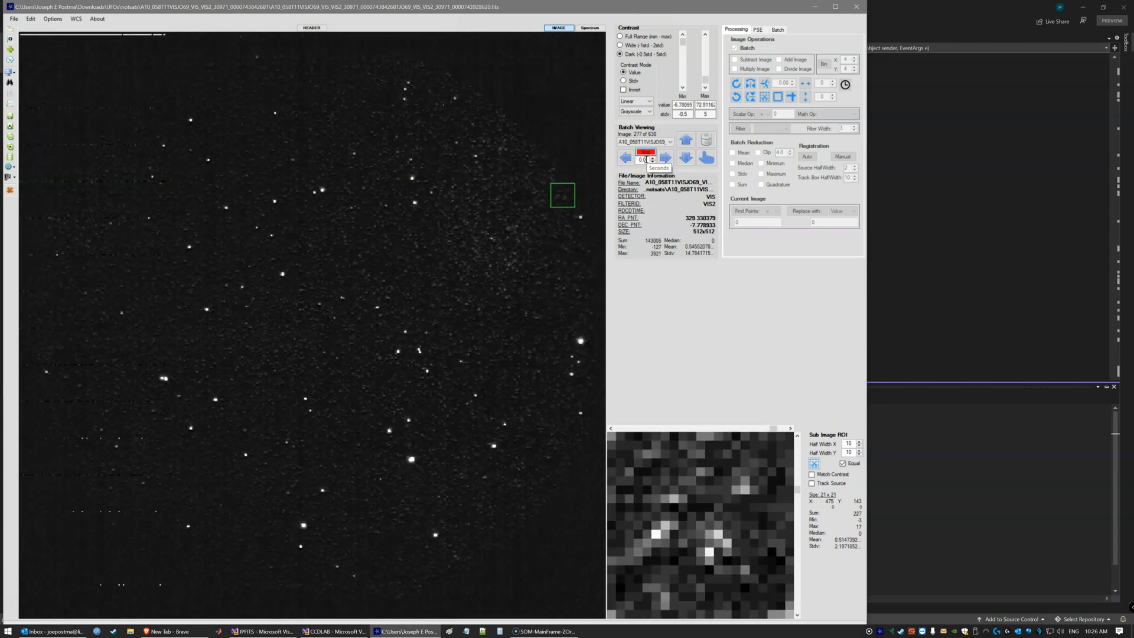
{"action": "left_click", "coordinate": [662, 157]}
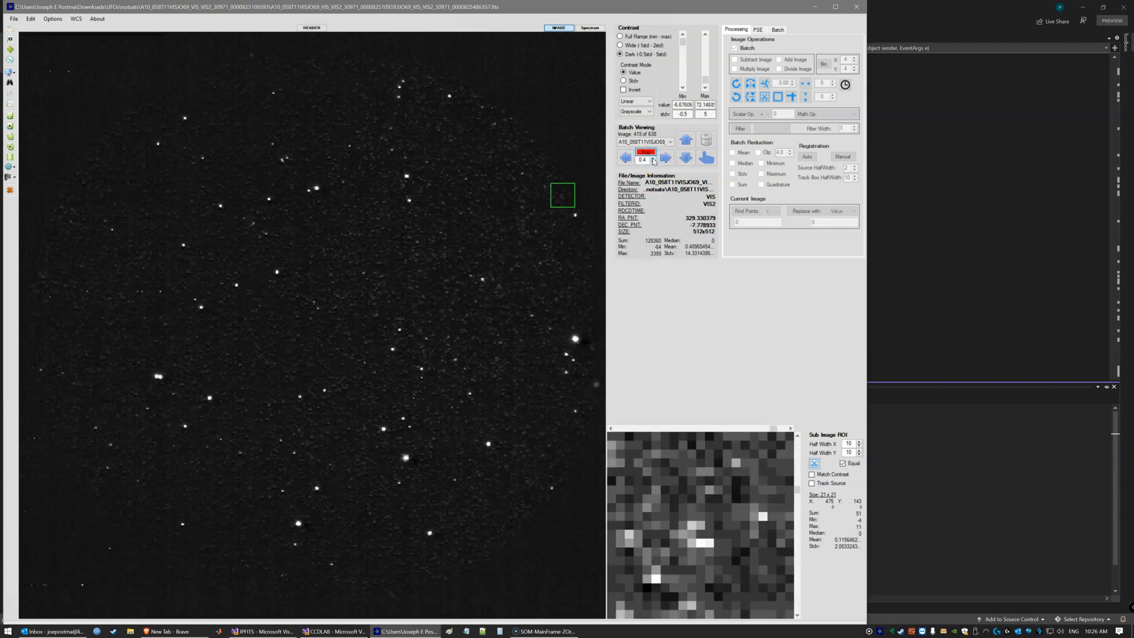
Step through later dense-field frames with Next Image and Auto Blink
{"action": "left_click", "coordinate": [665, 157]}
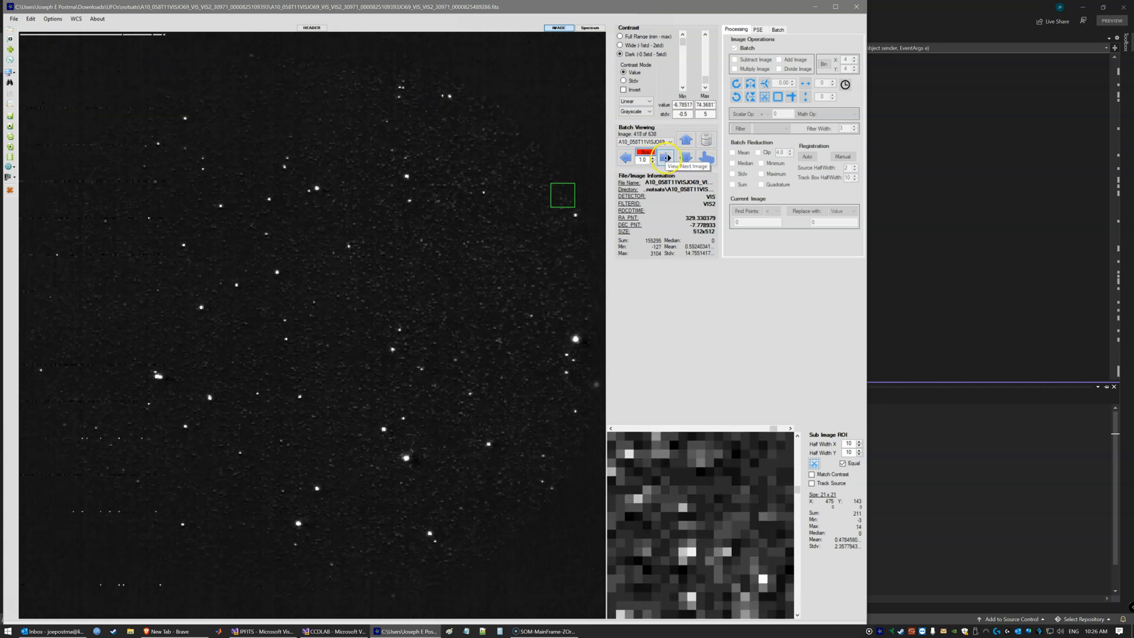
{"action": "left_click", "coordinate": [666, 157]}
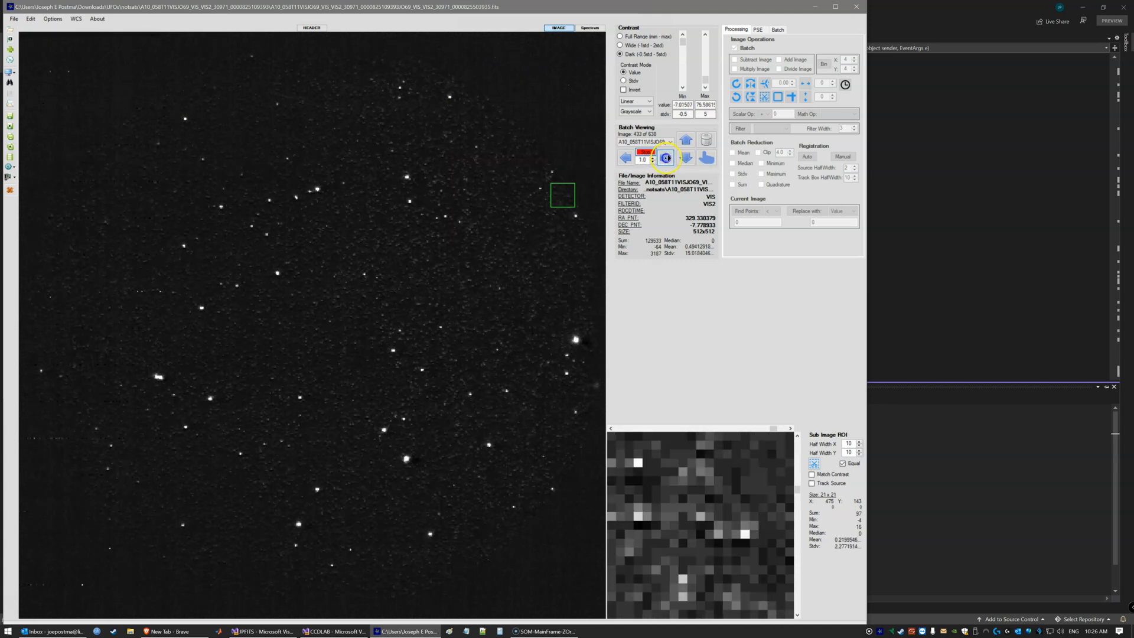
{"action": "left_click", "coordinate": [666, 157]}
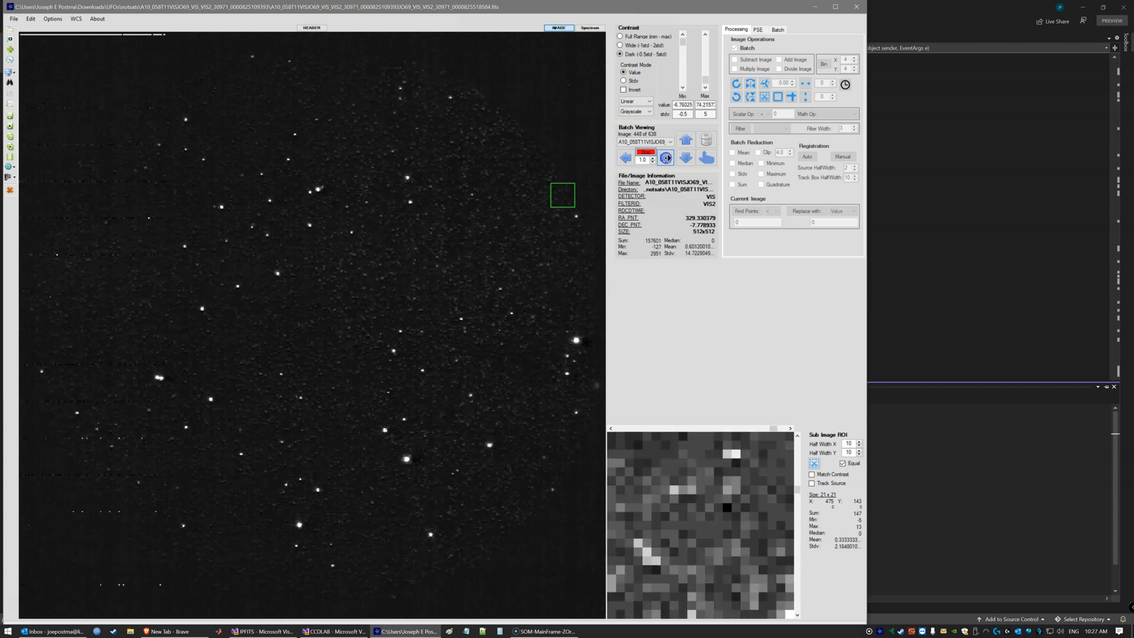
{"action": "left_click", "coordinate": [664, 157]}
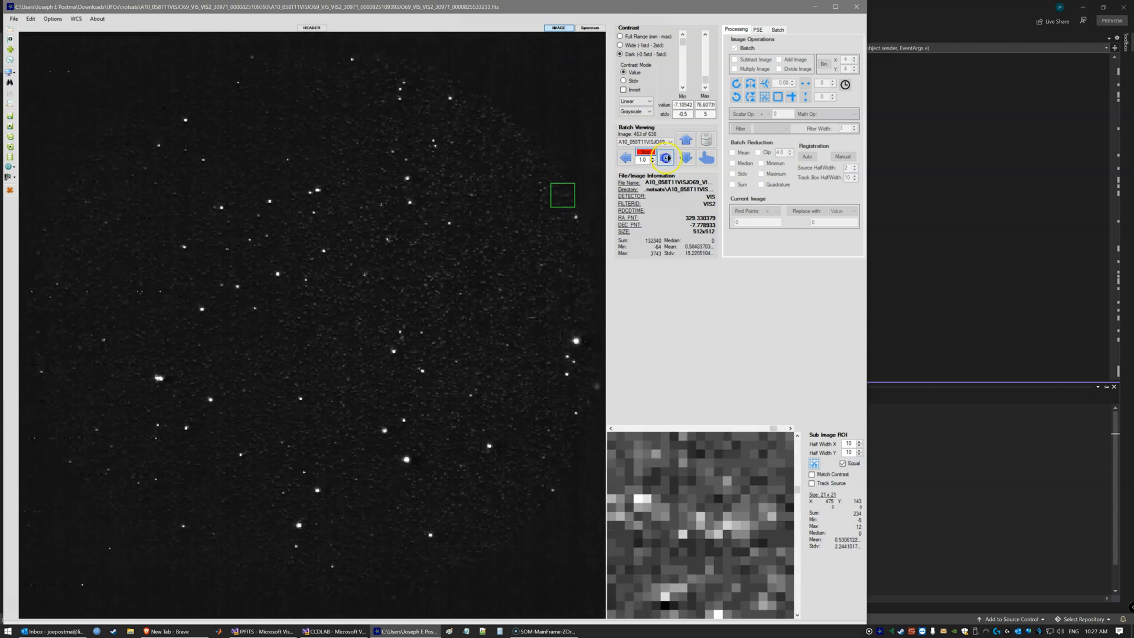
{"action": "left_click", "coordinate": [665, 157]}
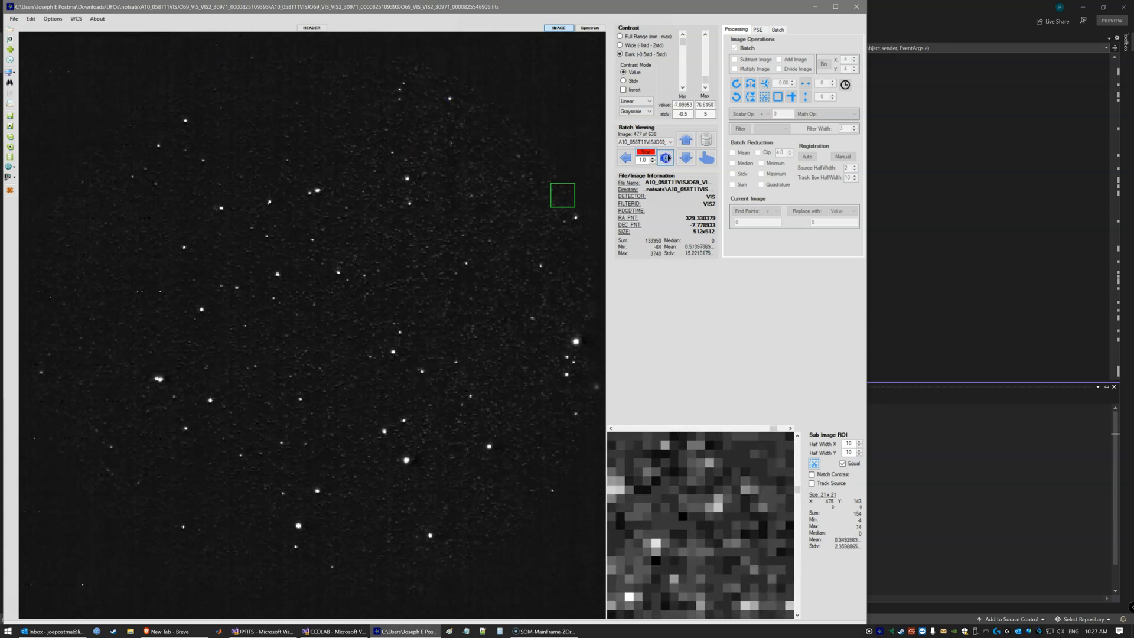
{"action": "left_click", "coordinate": [665, 157]}
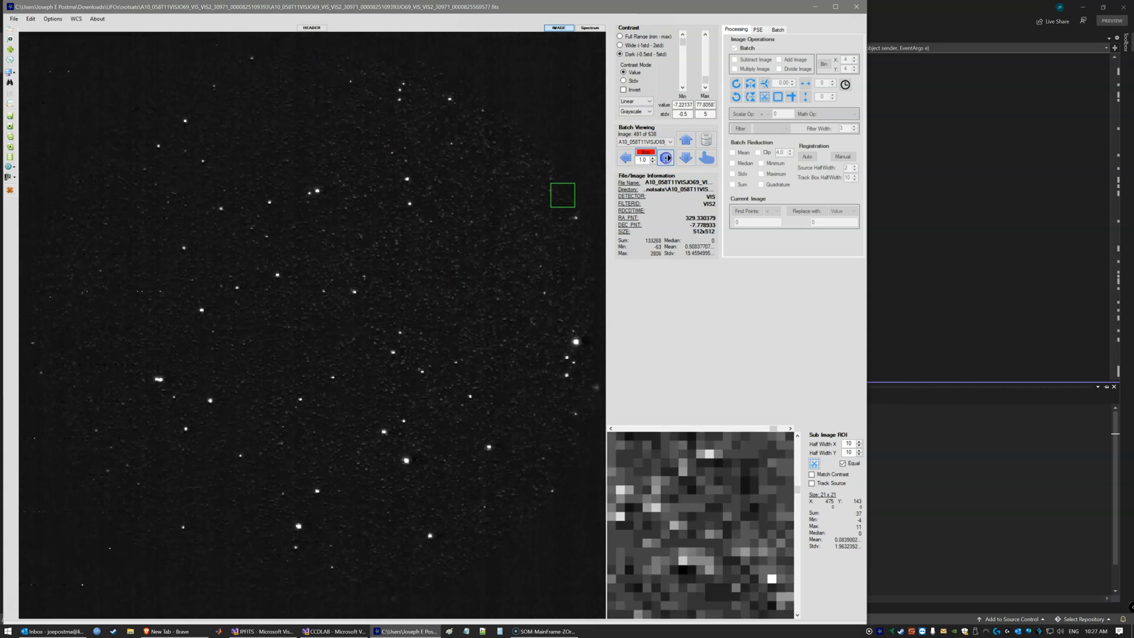
{"action": "left_click", "coordinate": [666, 157]}
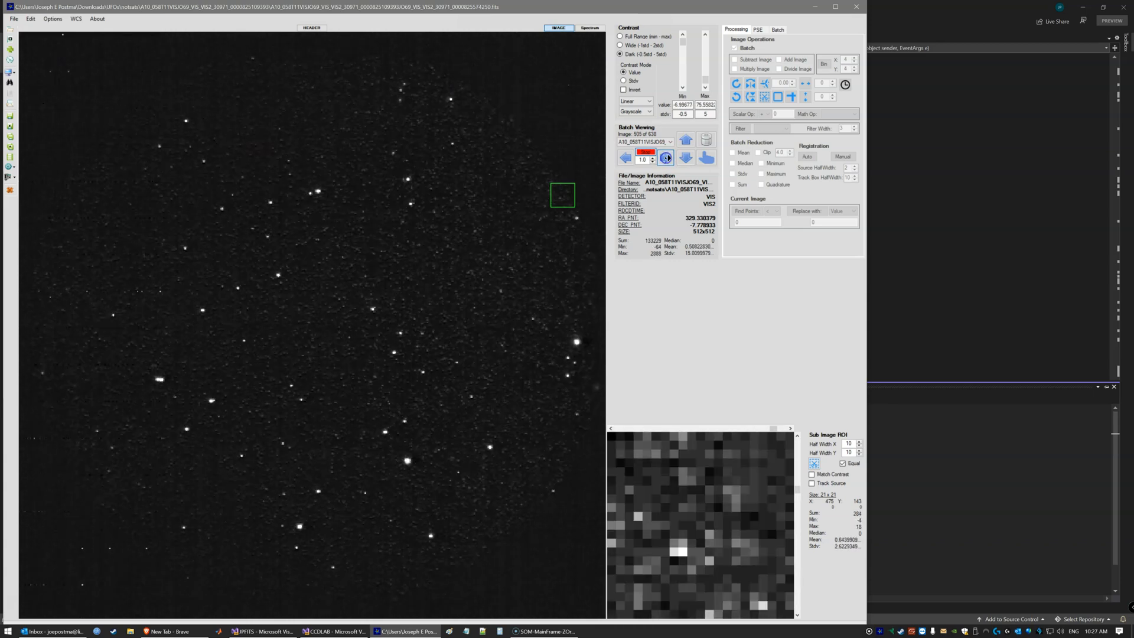
{"action": "left_click", "coordinate": [685, 157]}
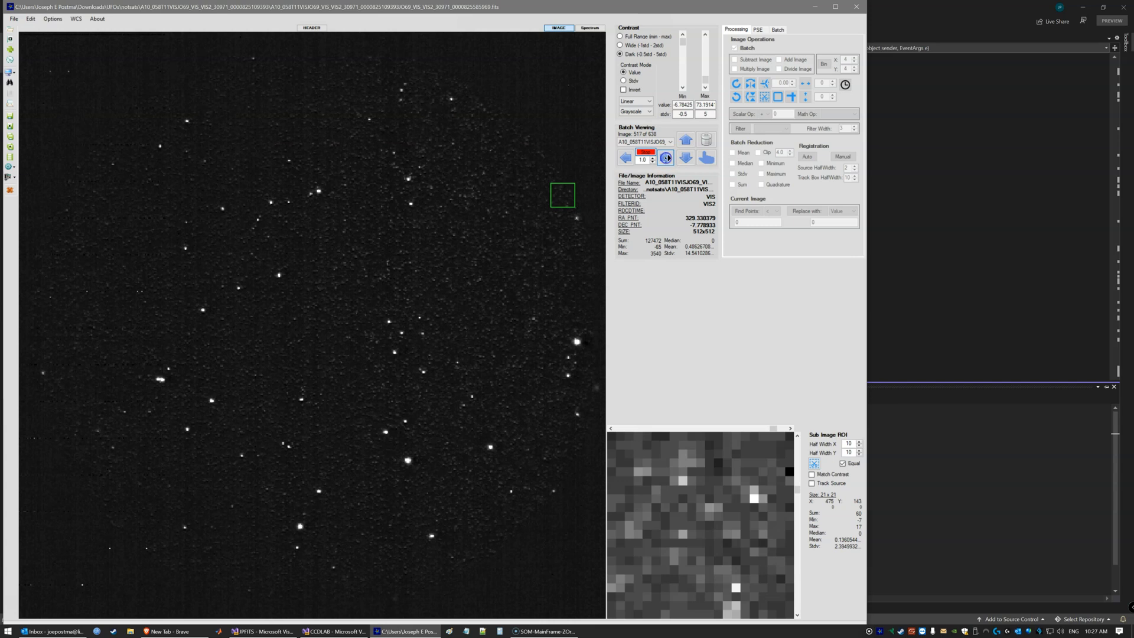
Cycle onward, then jump back to image 271 of the dense star field
{"action": "left_click", "coordinate": [665, 157]}
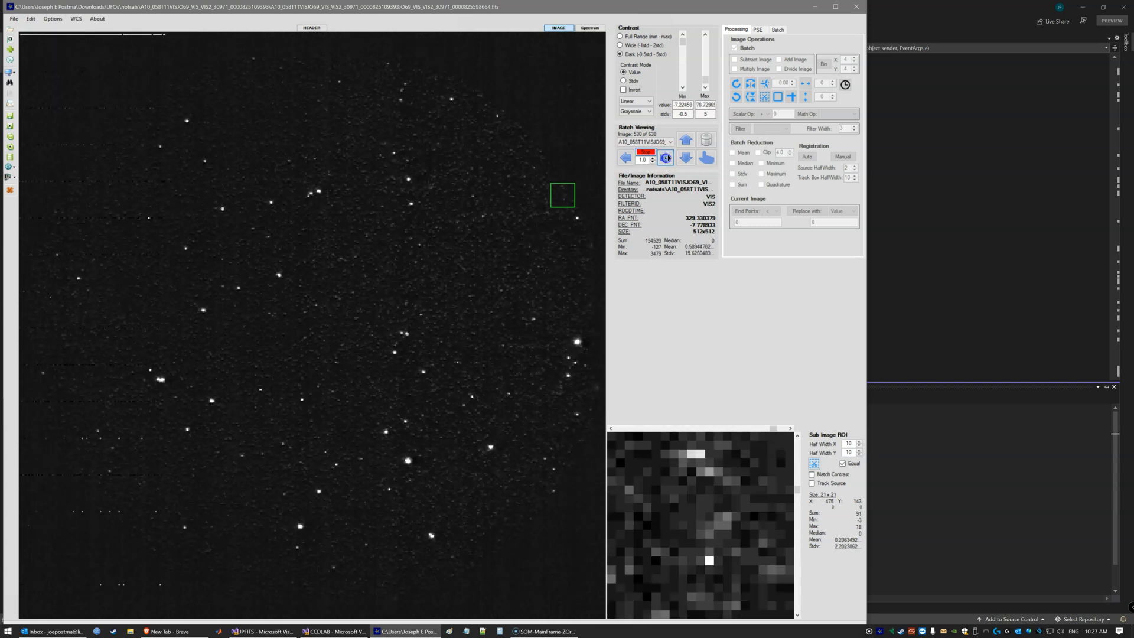
{"action": "left_click", "coordinate": [664, 157]}
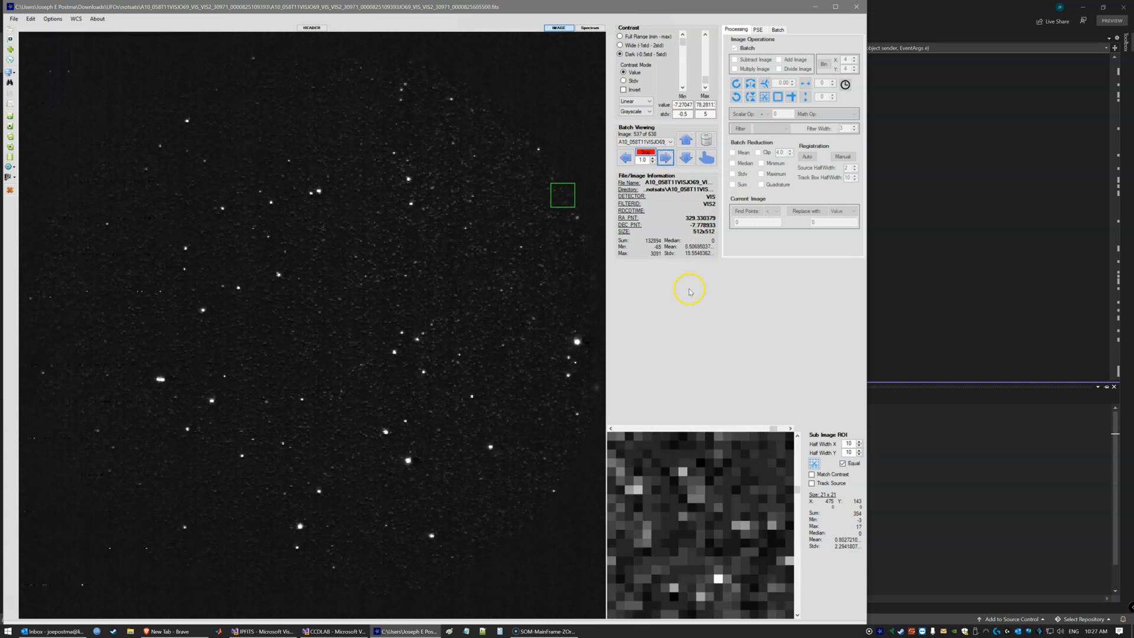
{"action": "left_click", "coordinate": [664, 157]}
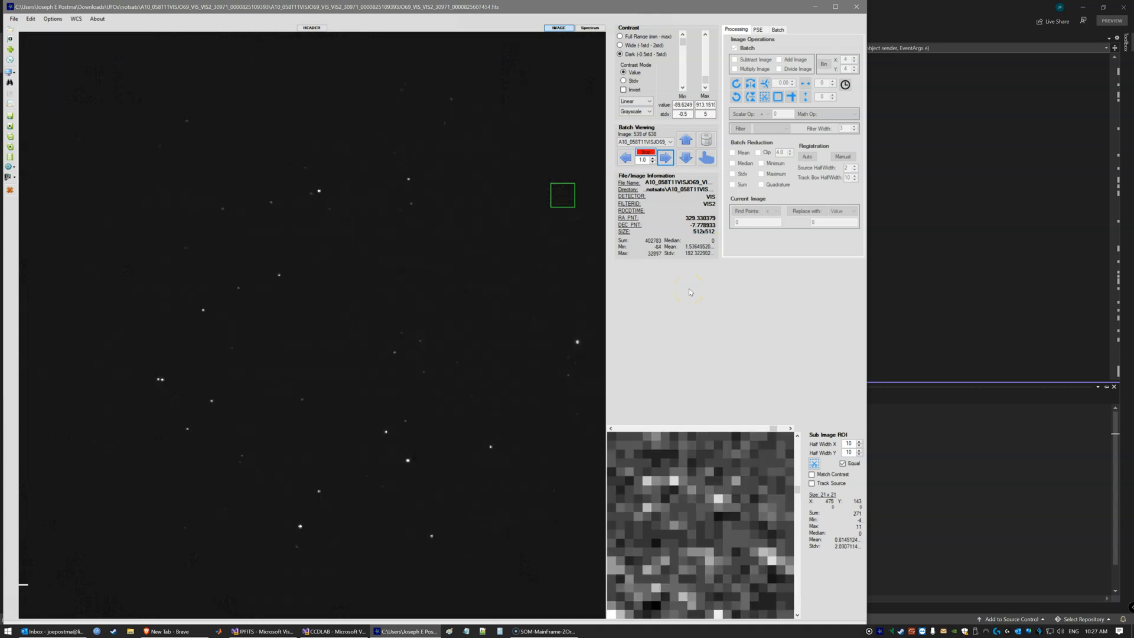
{"action": "left_click", "coordinate": [664, 157]}
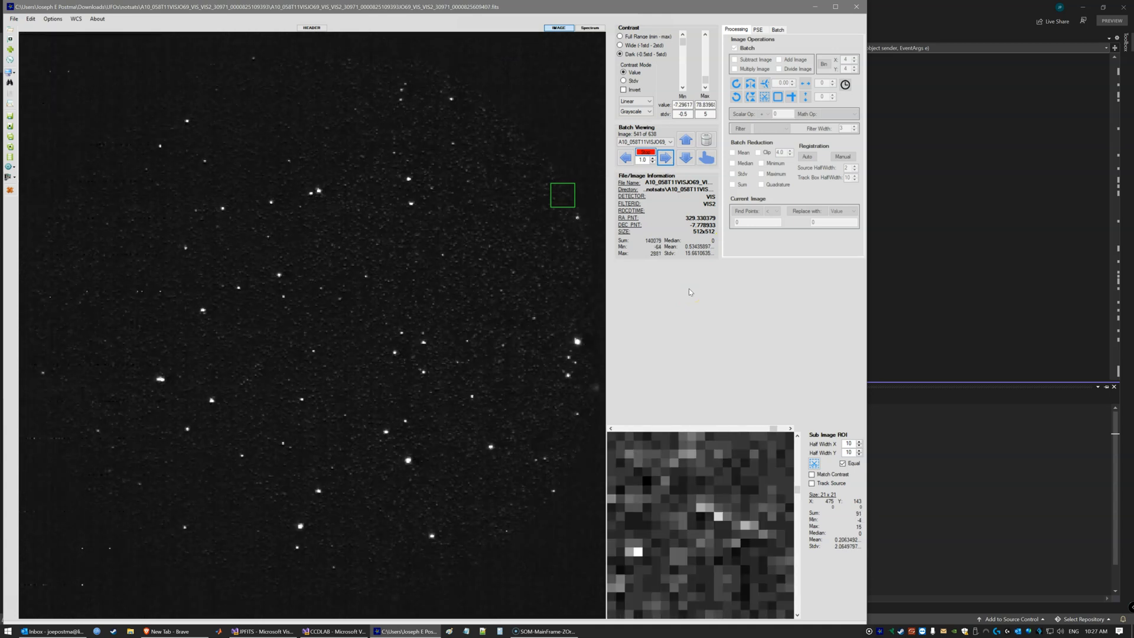
{"action": "left_click", "coordinate": [664, 158]}
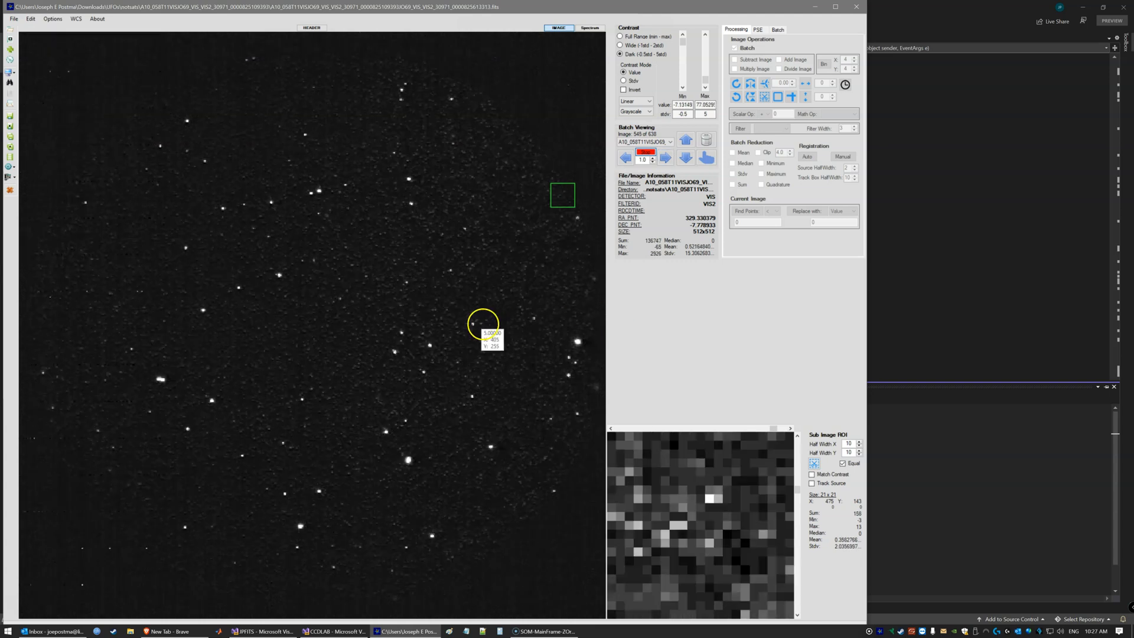
{"action": "left_click", "coordinate": [663, 157]}
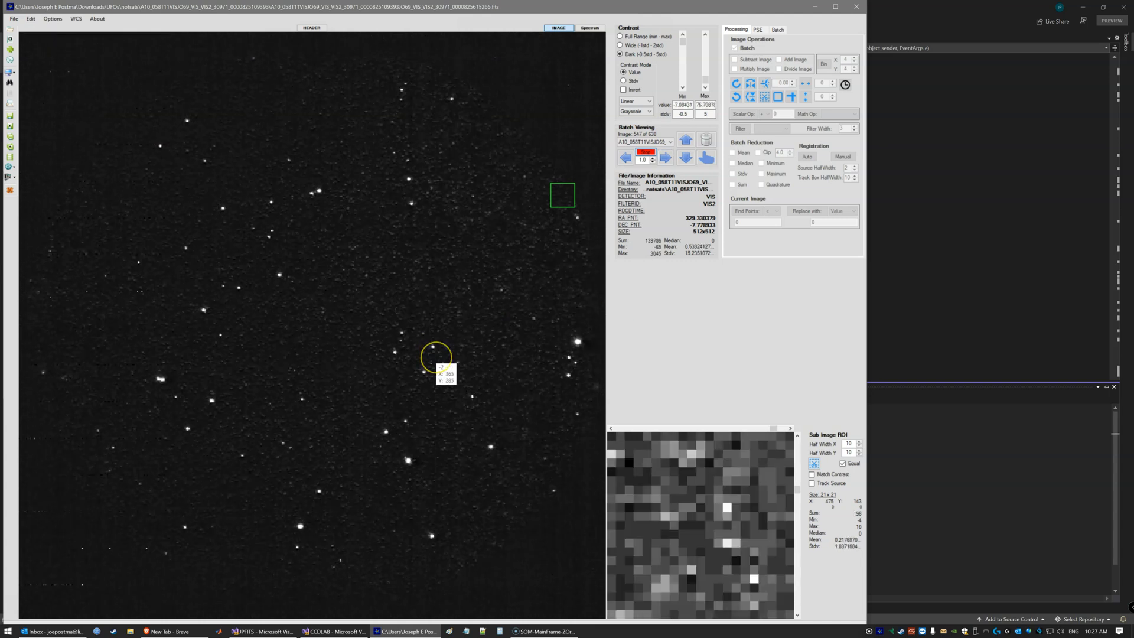
{"action": "left_click", "coordinate": [662, 157]}
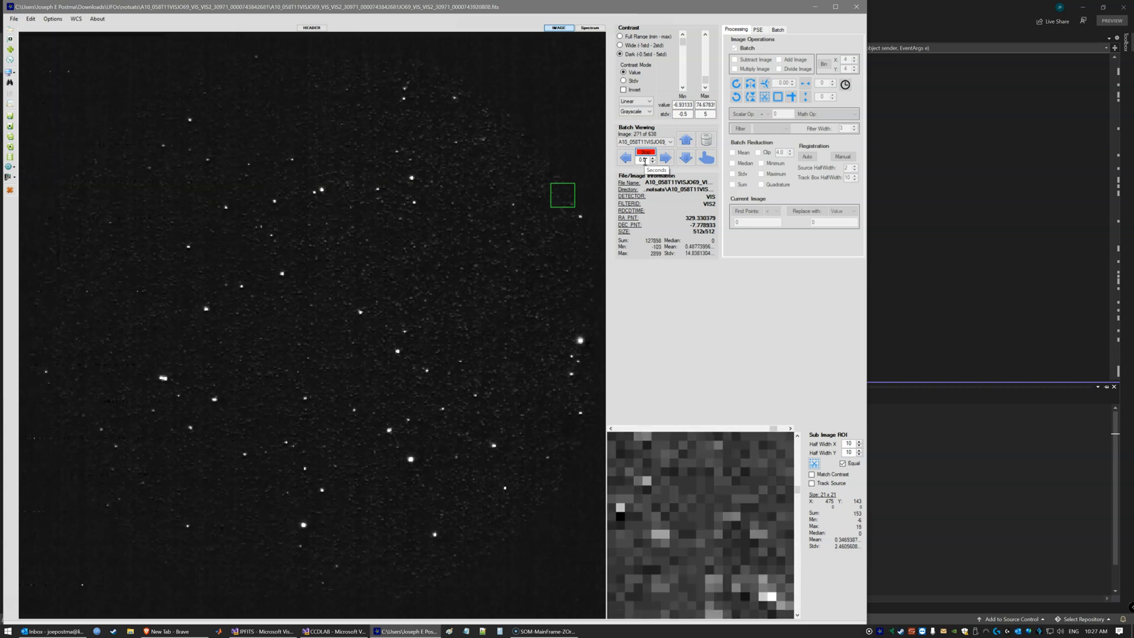
Auto-blink the 638-image batch forward from the earlier frames toward image 550
{"action": "left_click", "coordinate": [664, 158]}
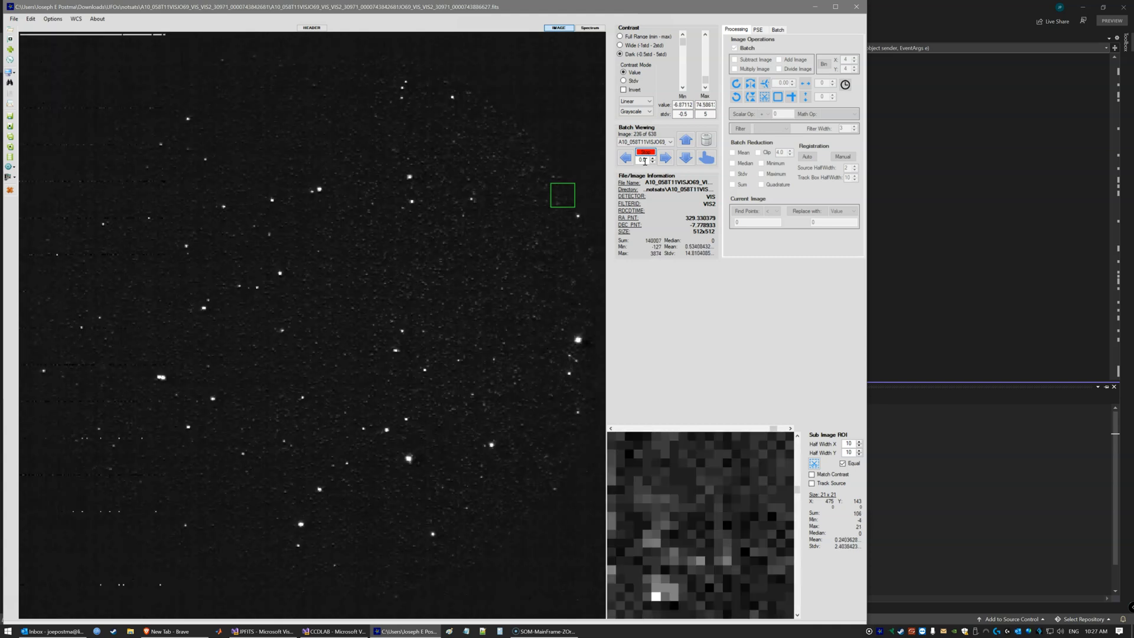
{"action": "left_click", "coordinate": [664, 157]}
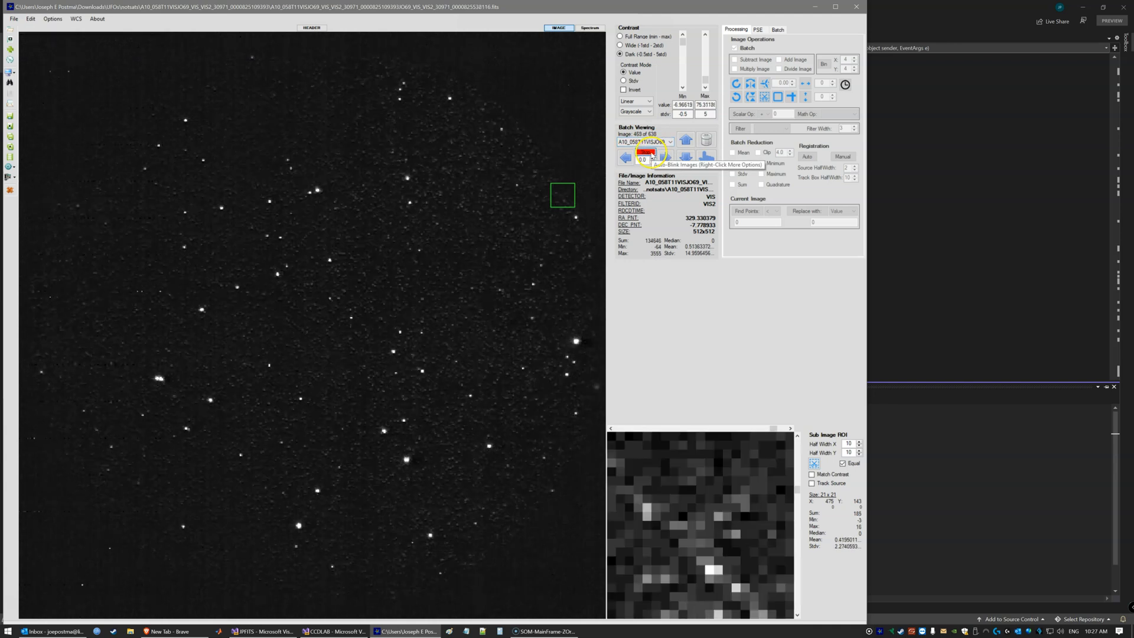
{"action": "left_click", "coordinate": [652, 158]}
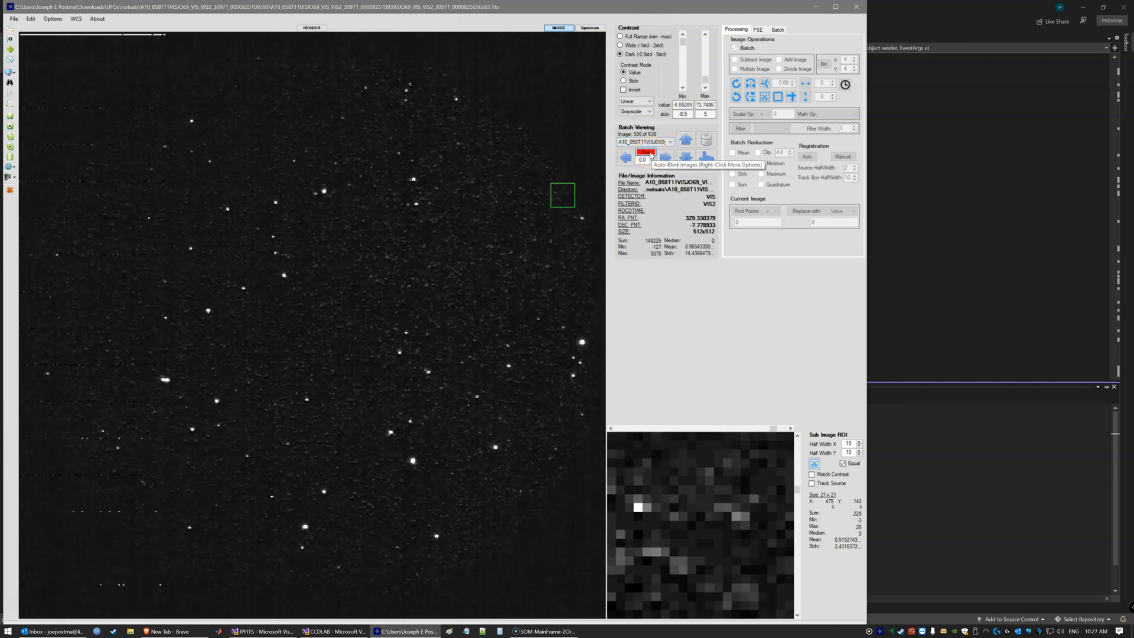